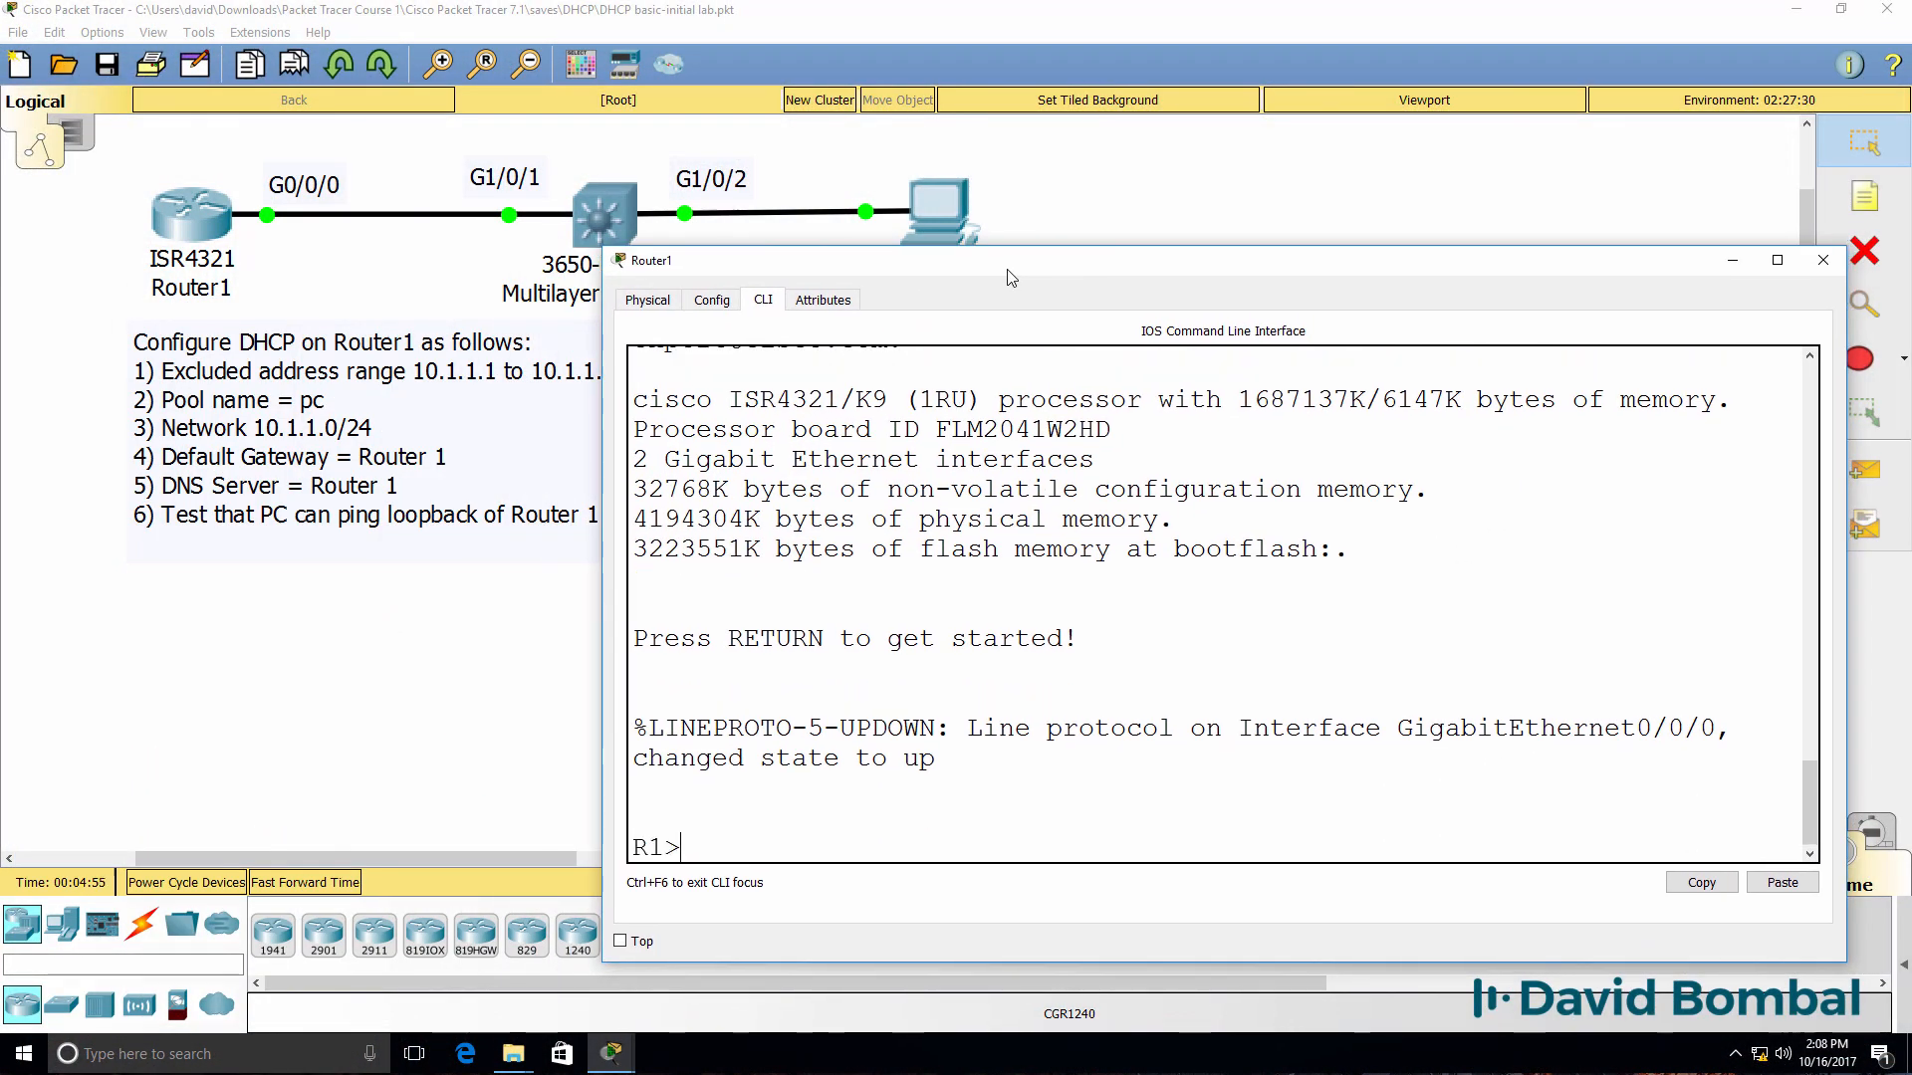
- Show Router1's interface summary: Gig0/0/0 up at 10.1.1.254, Loopback0 at 1.1.1.1
{"action": "type", "text": "sh ip i"}
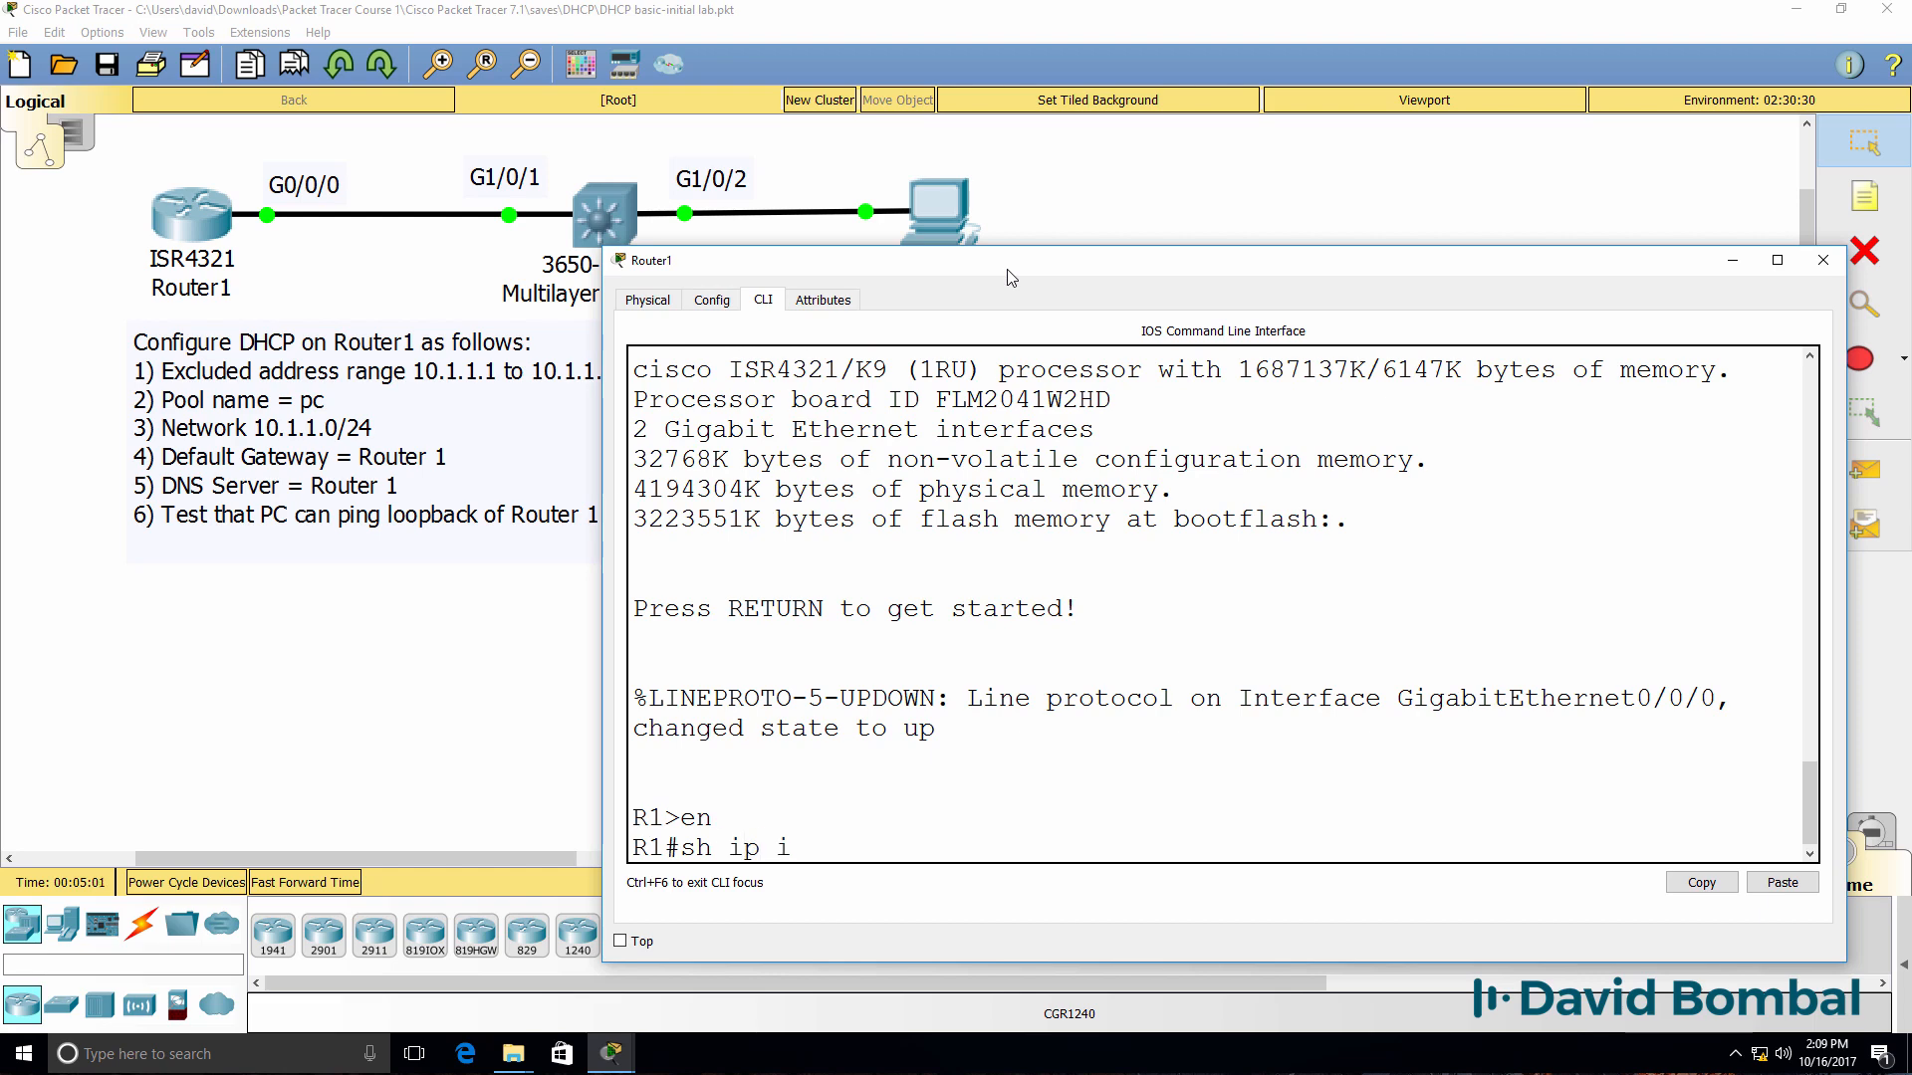
{"action": "key", "text": "enter"}
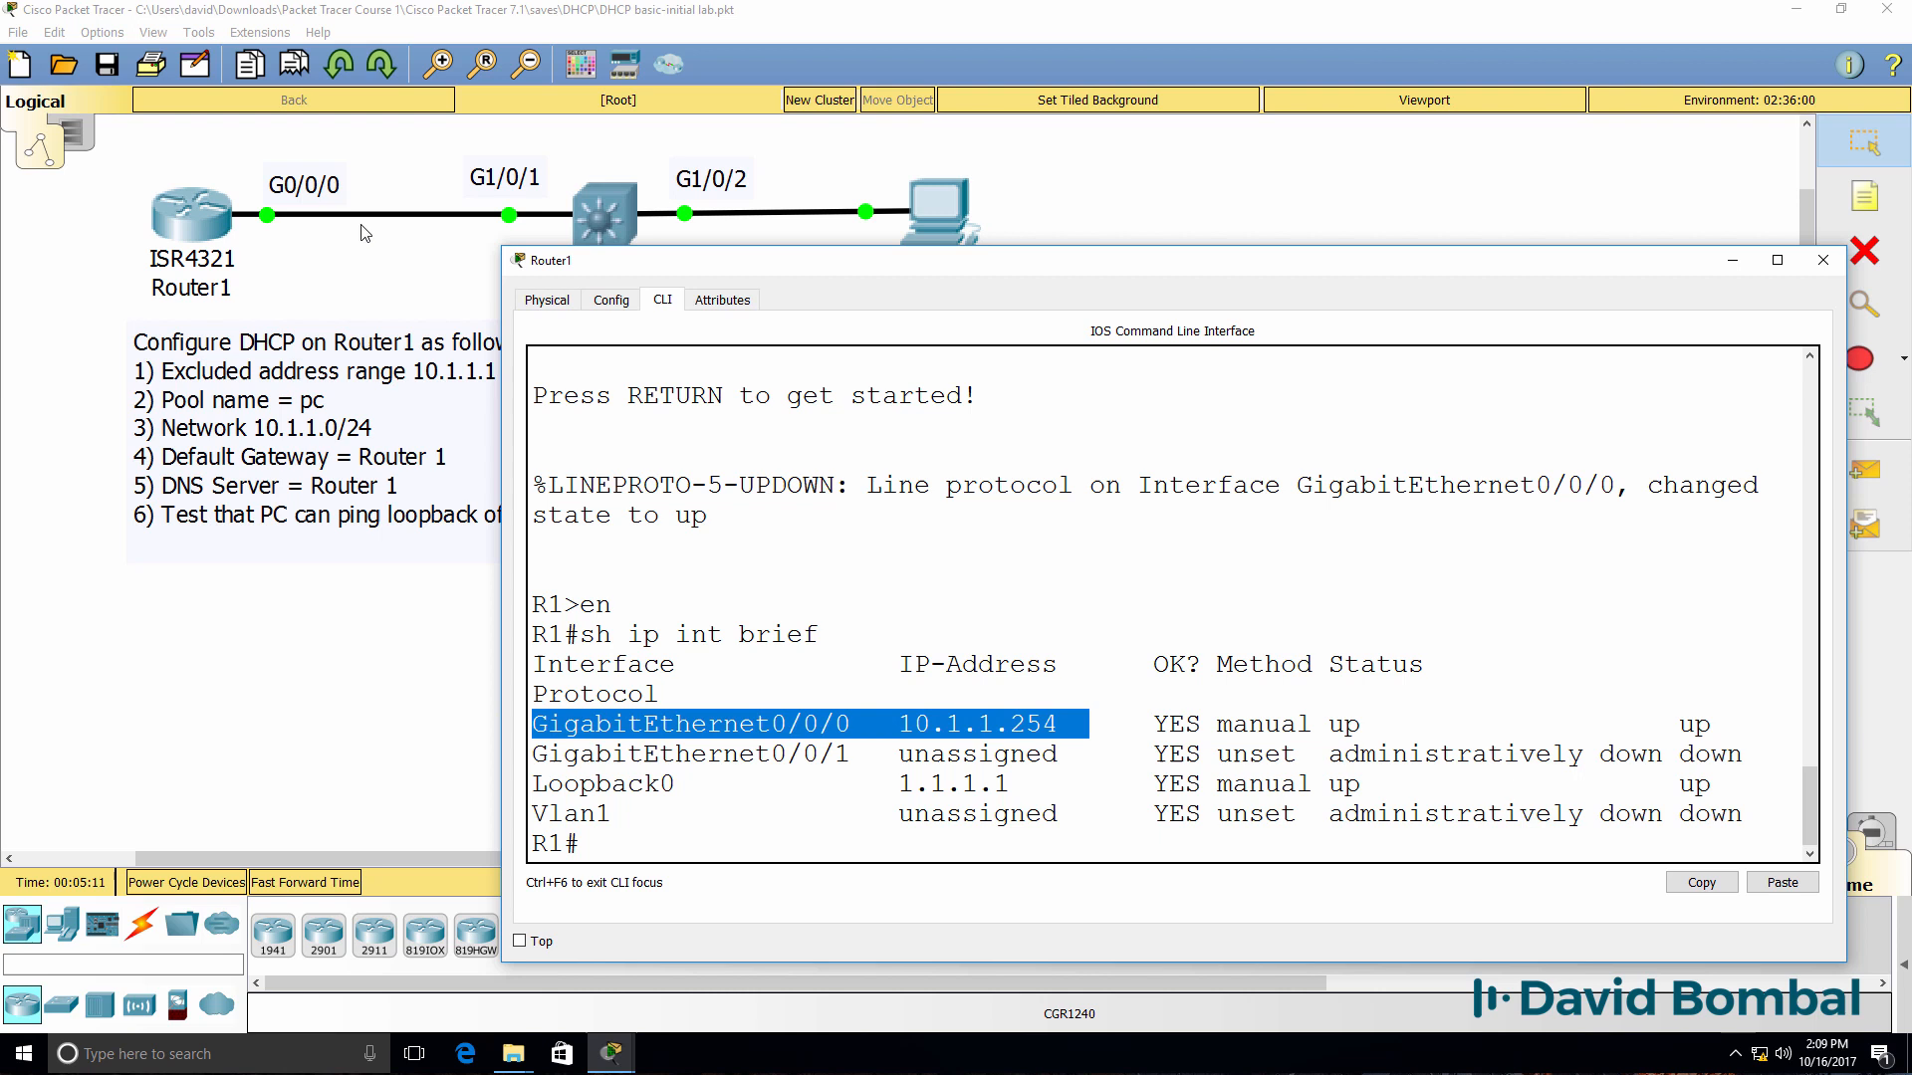
{"action": "mouse_move", "coordinate": [723, 270]}
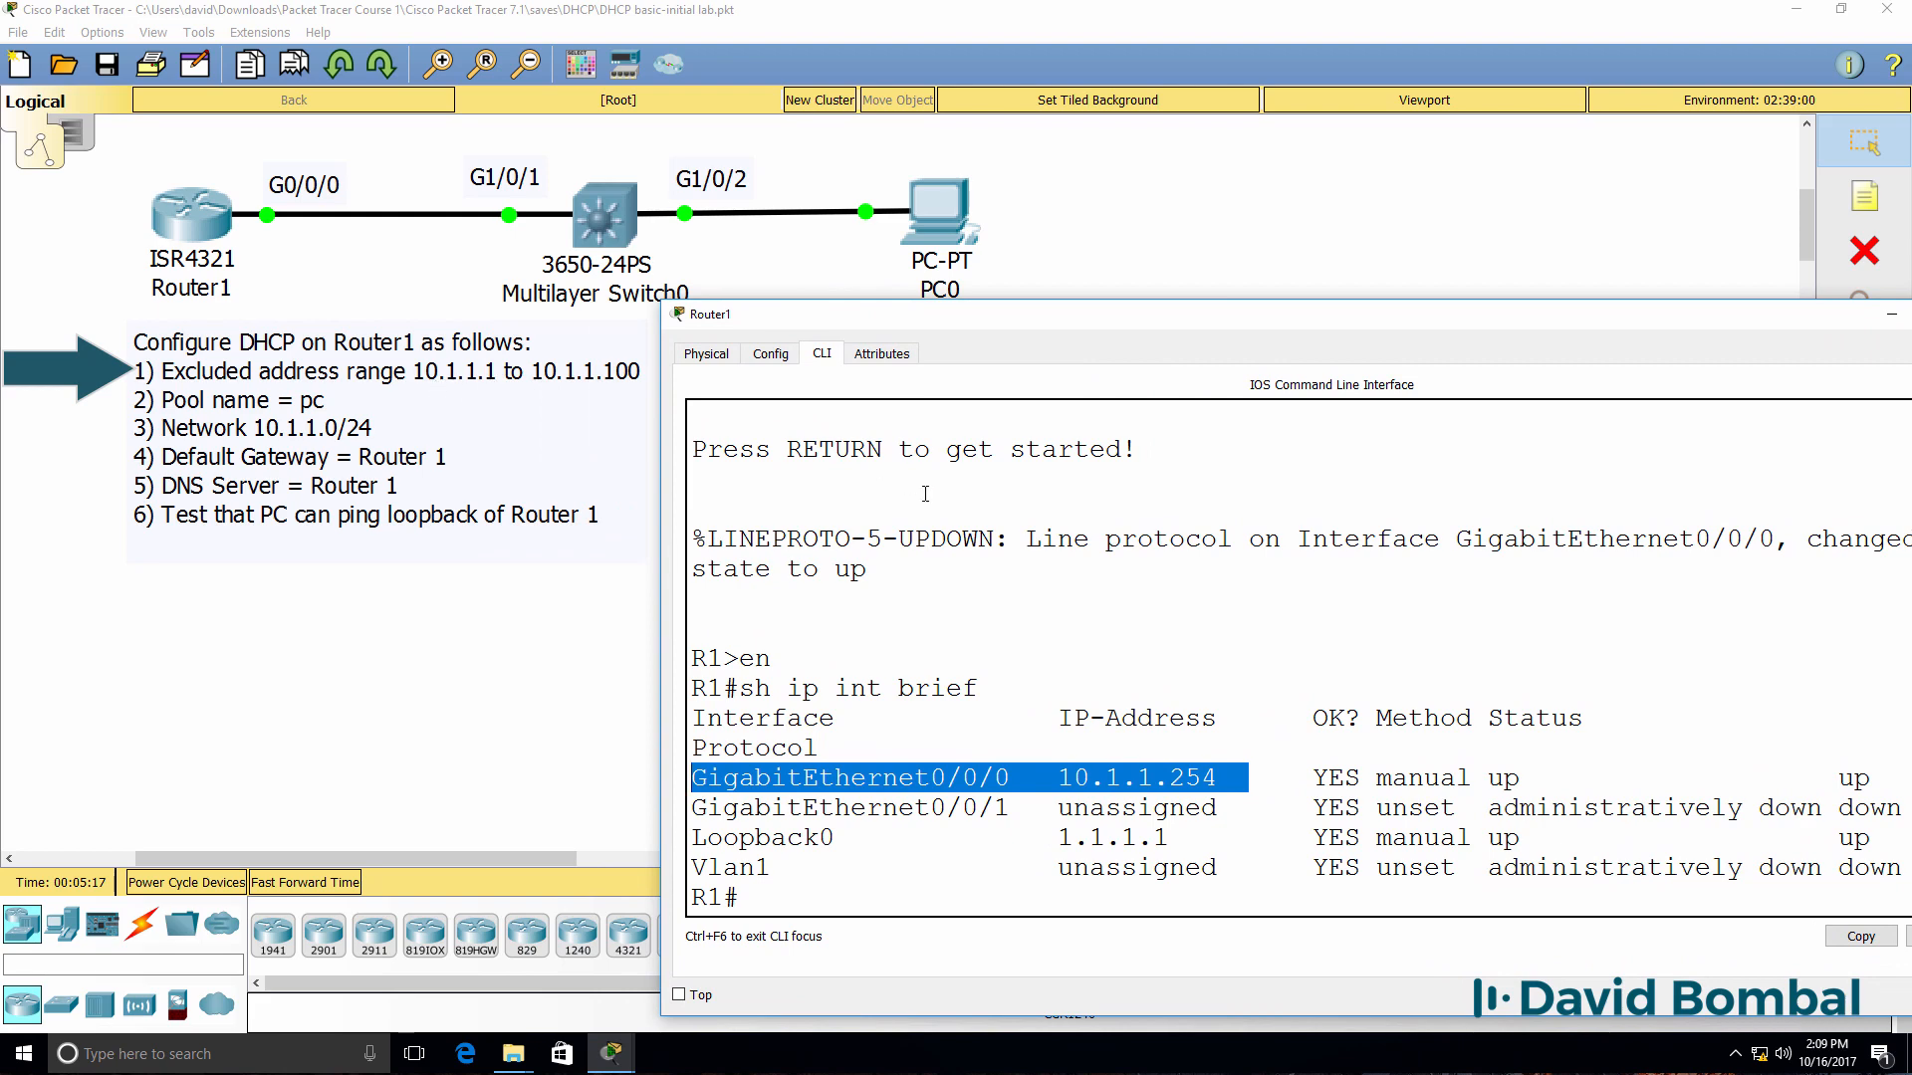
- Exclude addresses 10.1.1.1 through 10.1.1.100 from DHCP on Router1
{"action": "type", "text": "conf t"}
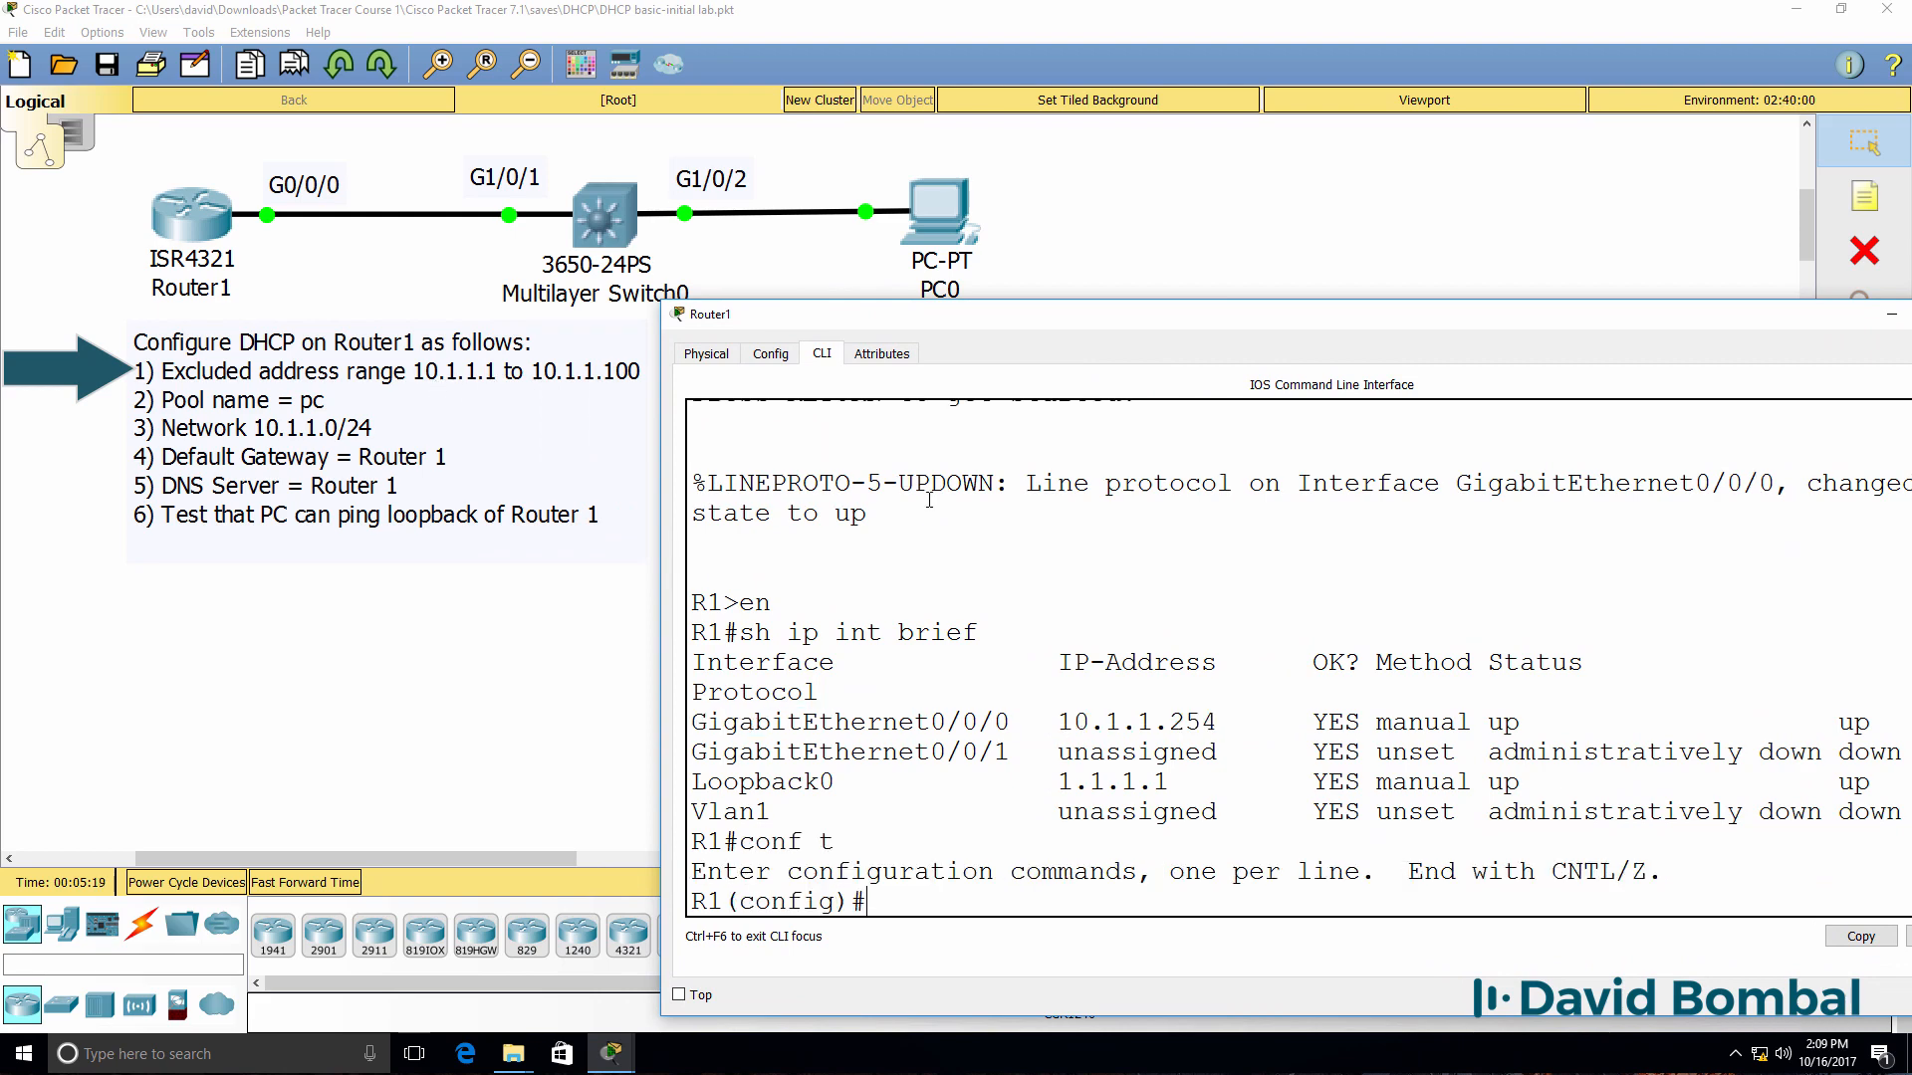
{"action": "type", "text": "ip dhcp excluded-address"}
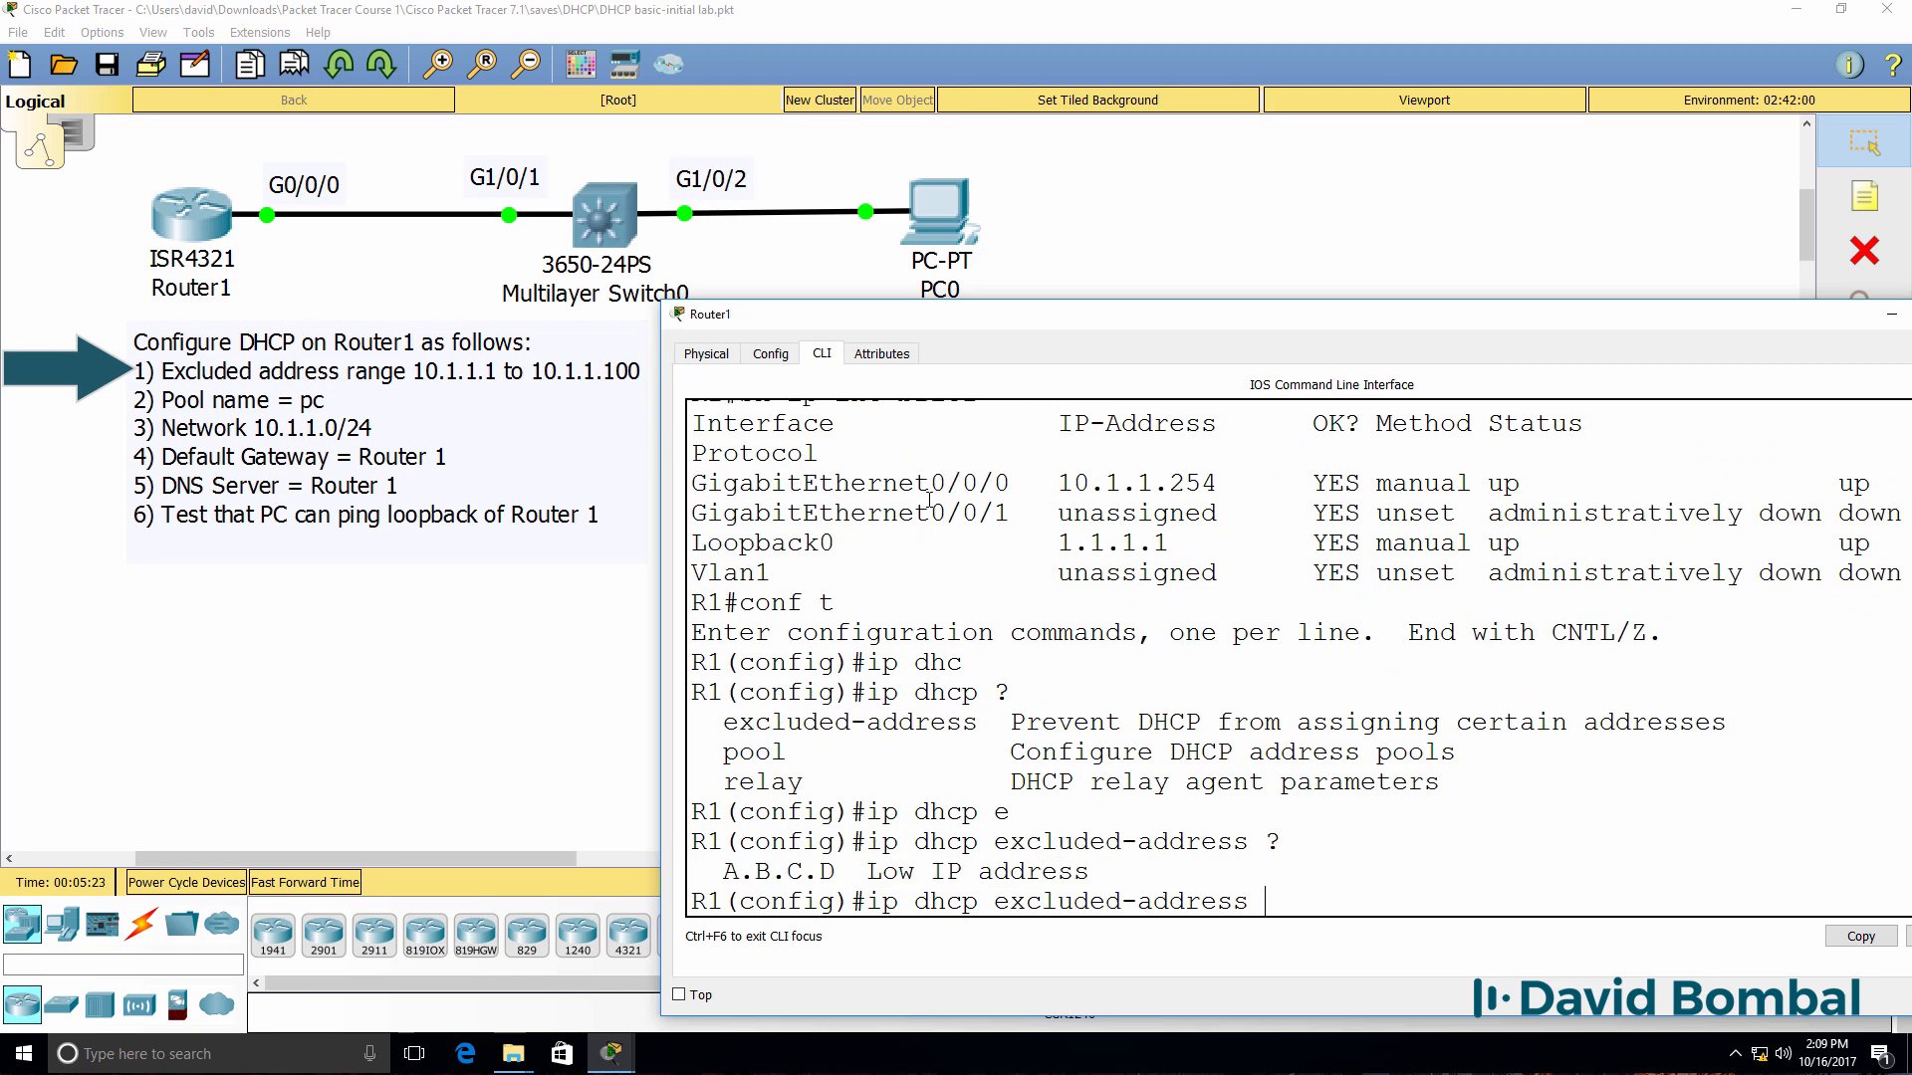
{"action": "type", "text": "10.1.1.1"}
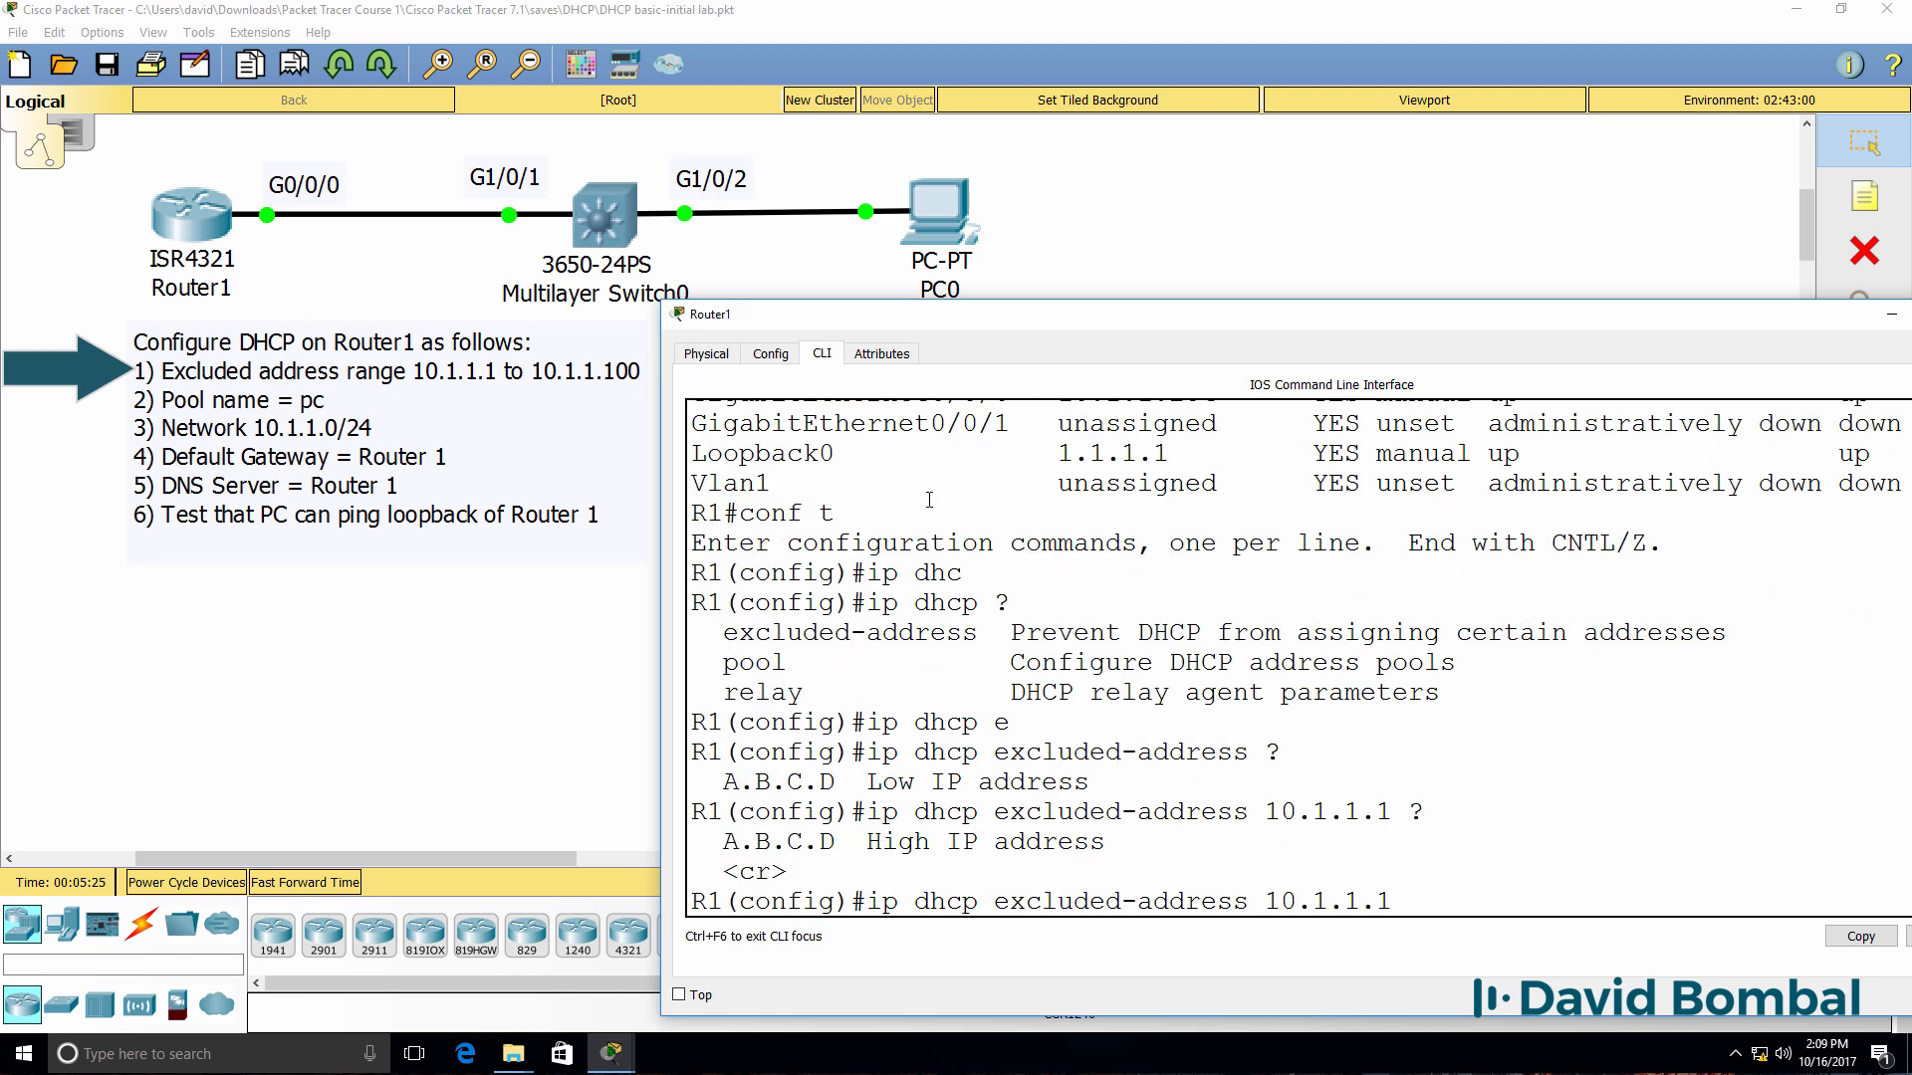
{"action": "type", "text": "10.1.1.100"}
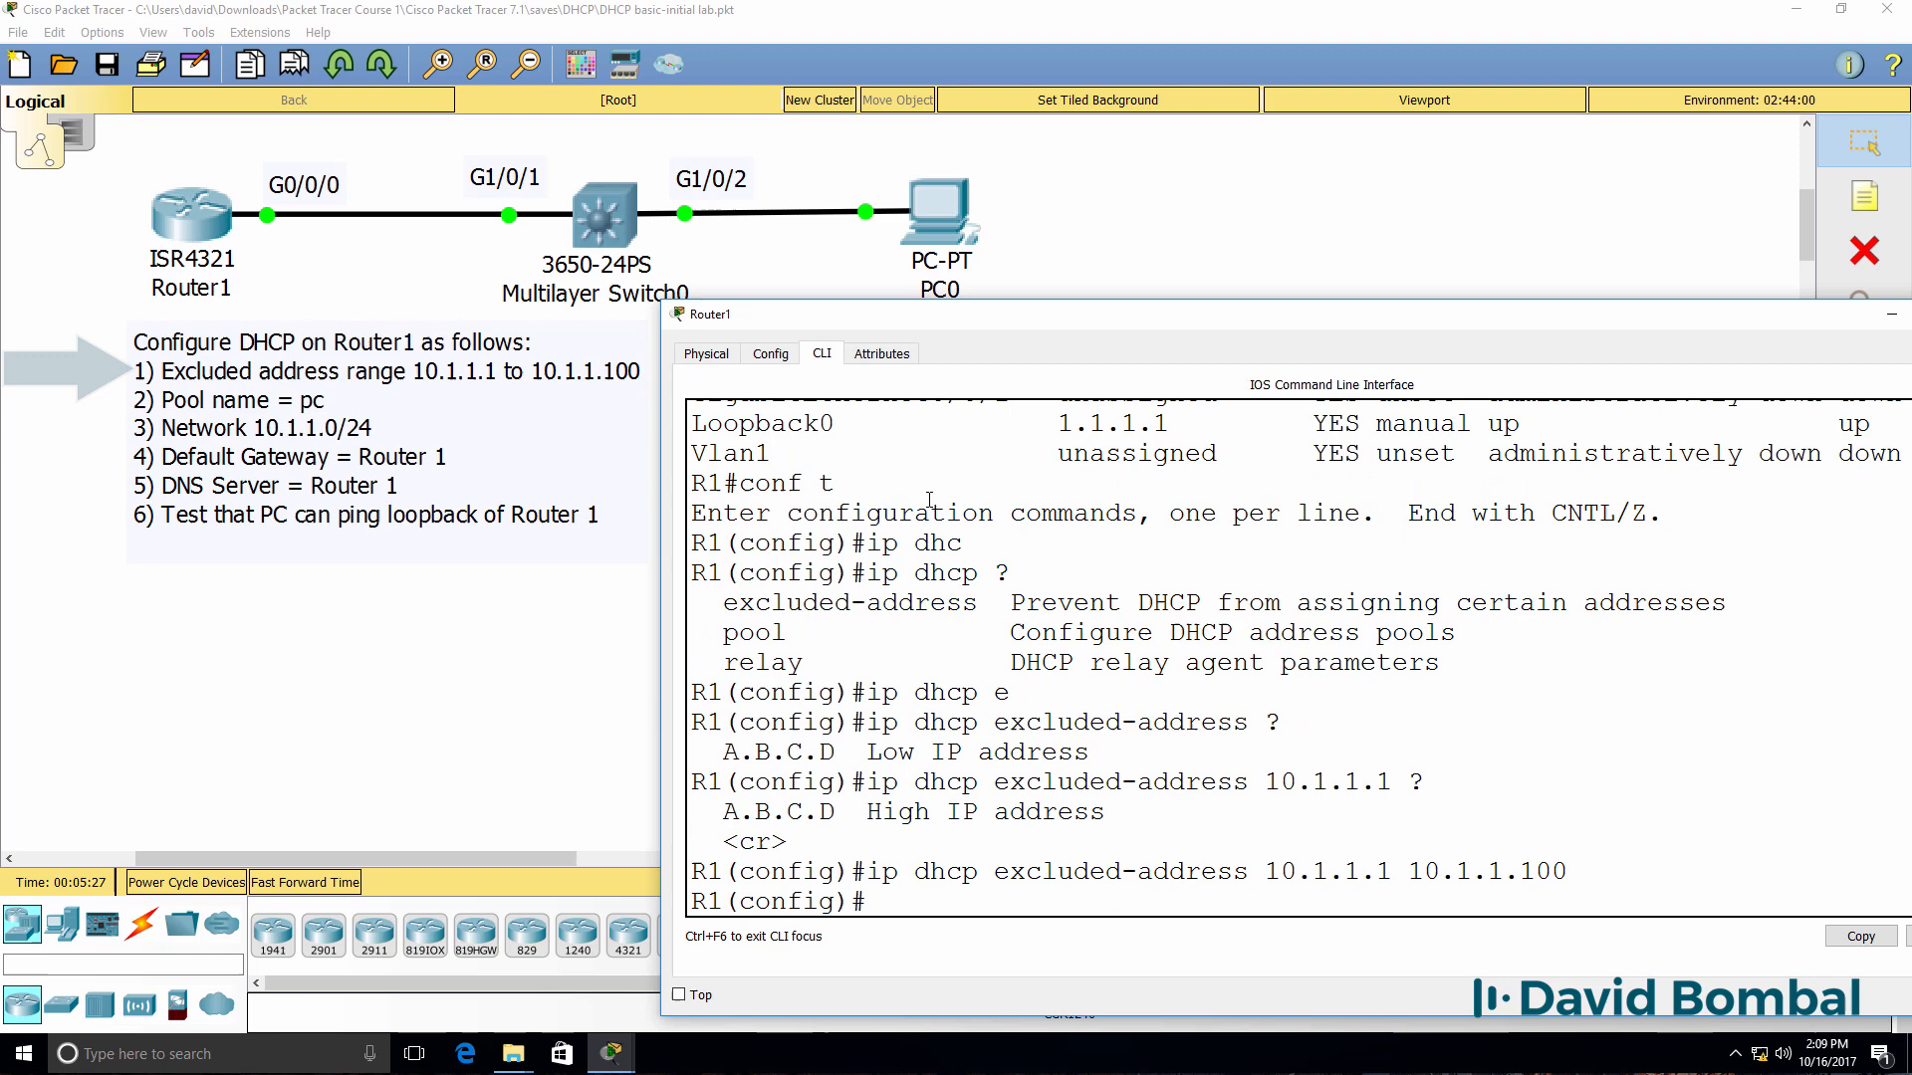
- Create DHCP pool 'pc' for 10.1.1.0/24 with default router and DNS 10.1.1.254
{"action": "type", "text": "ip dhcp pool"}
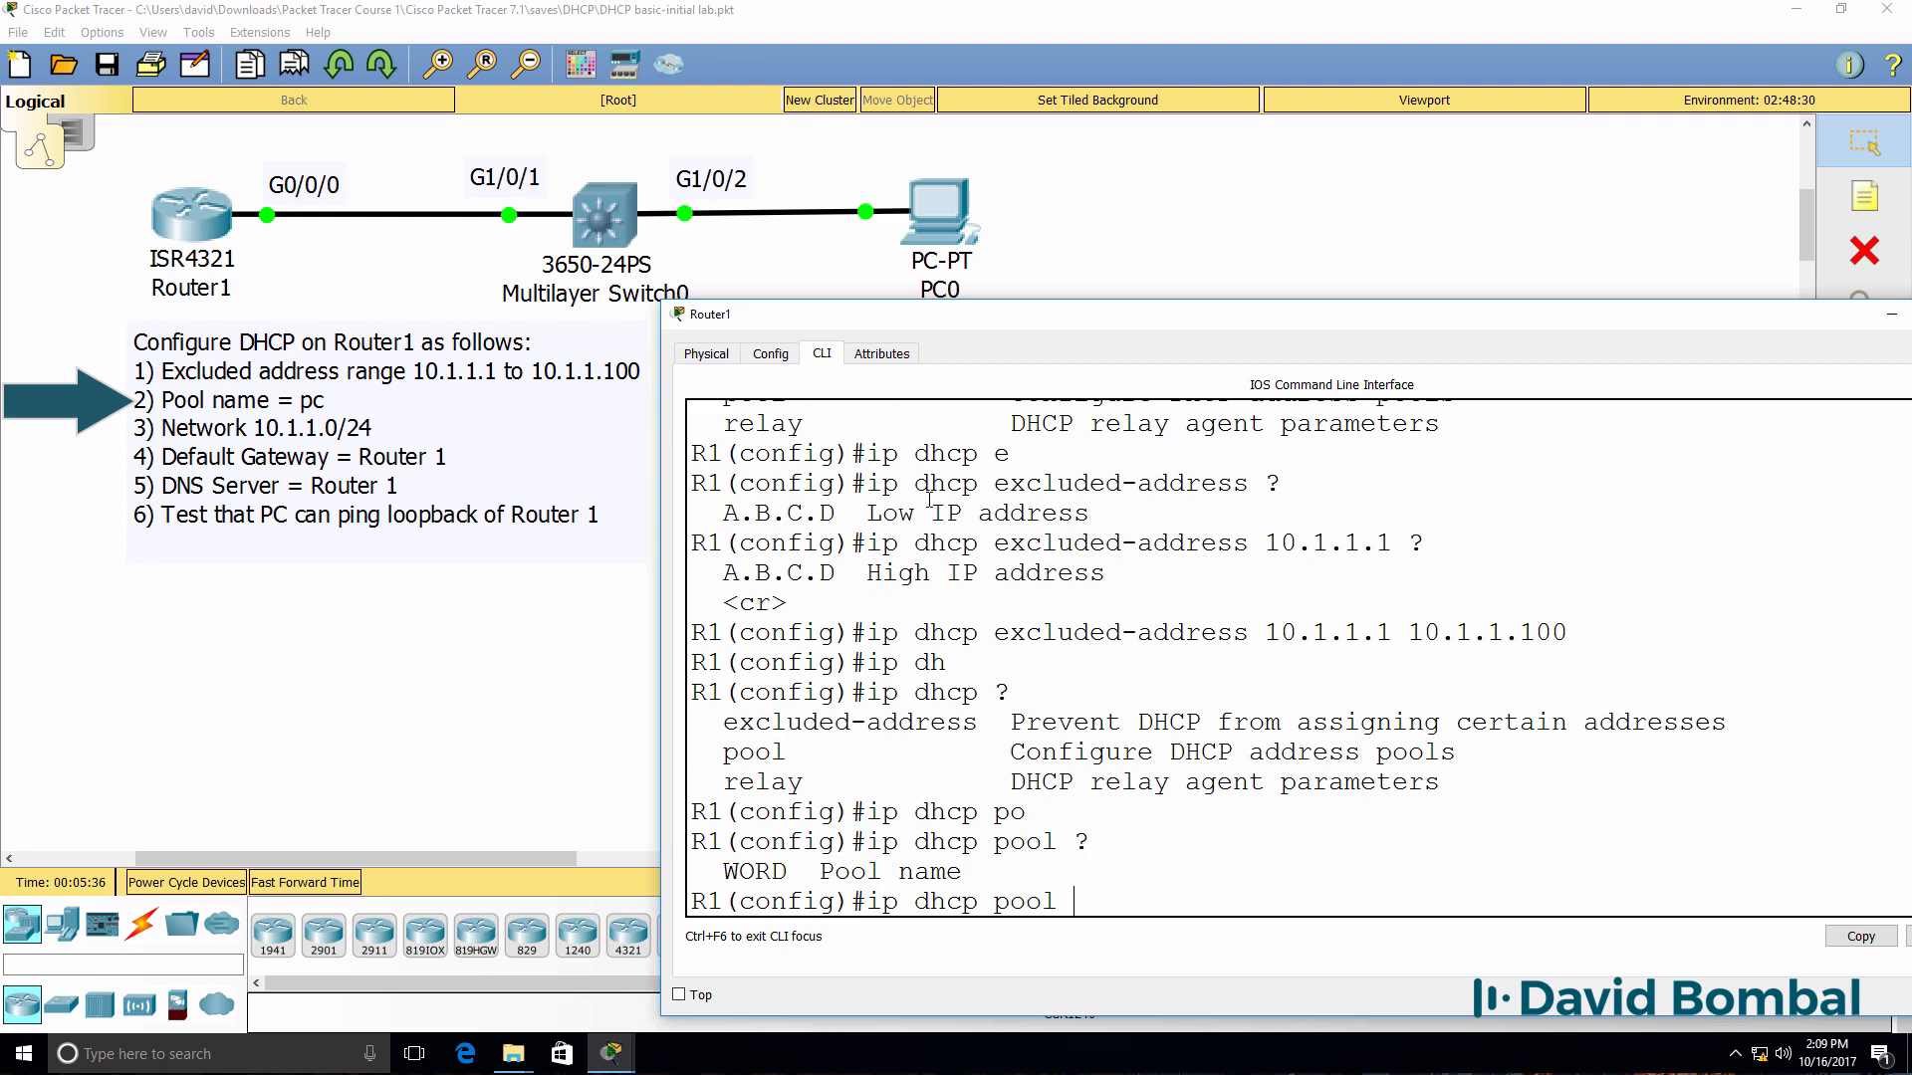
{"action": "type", "text": "pc"}
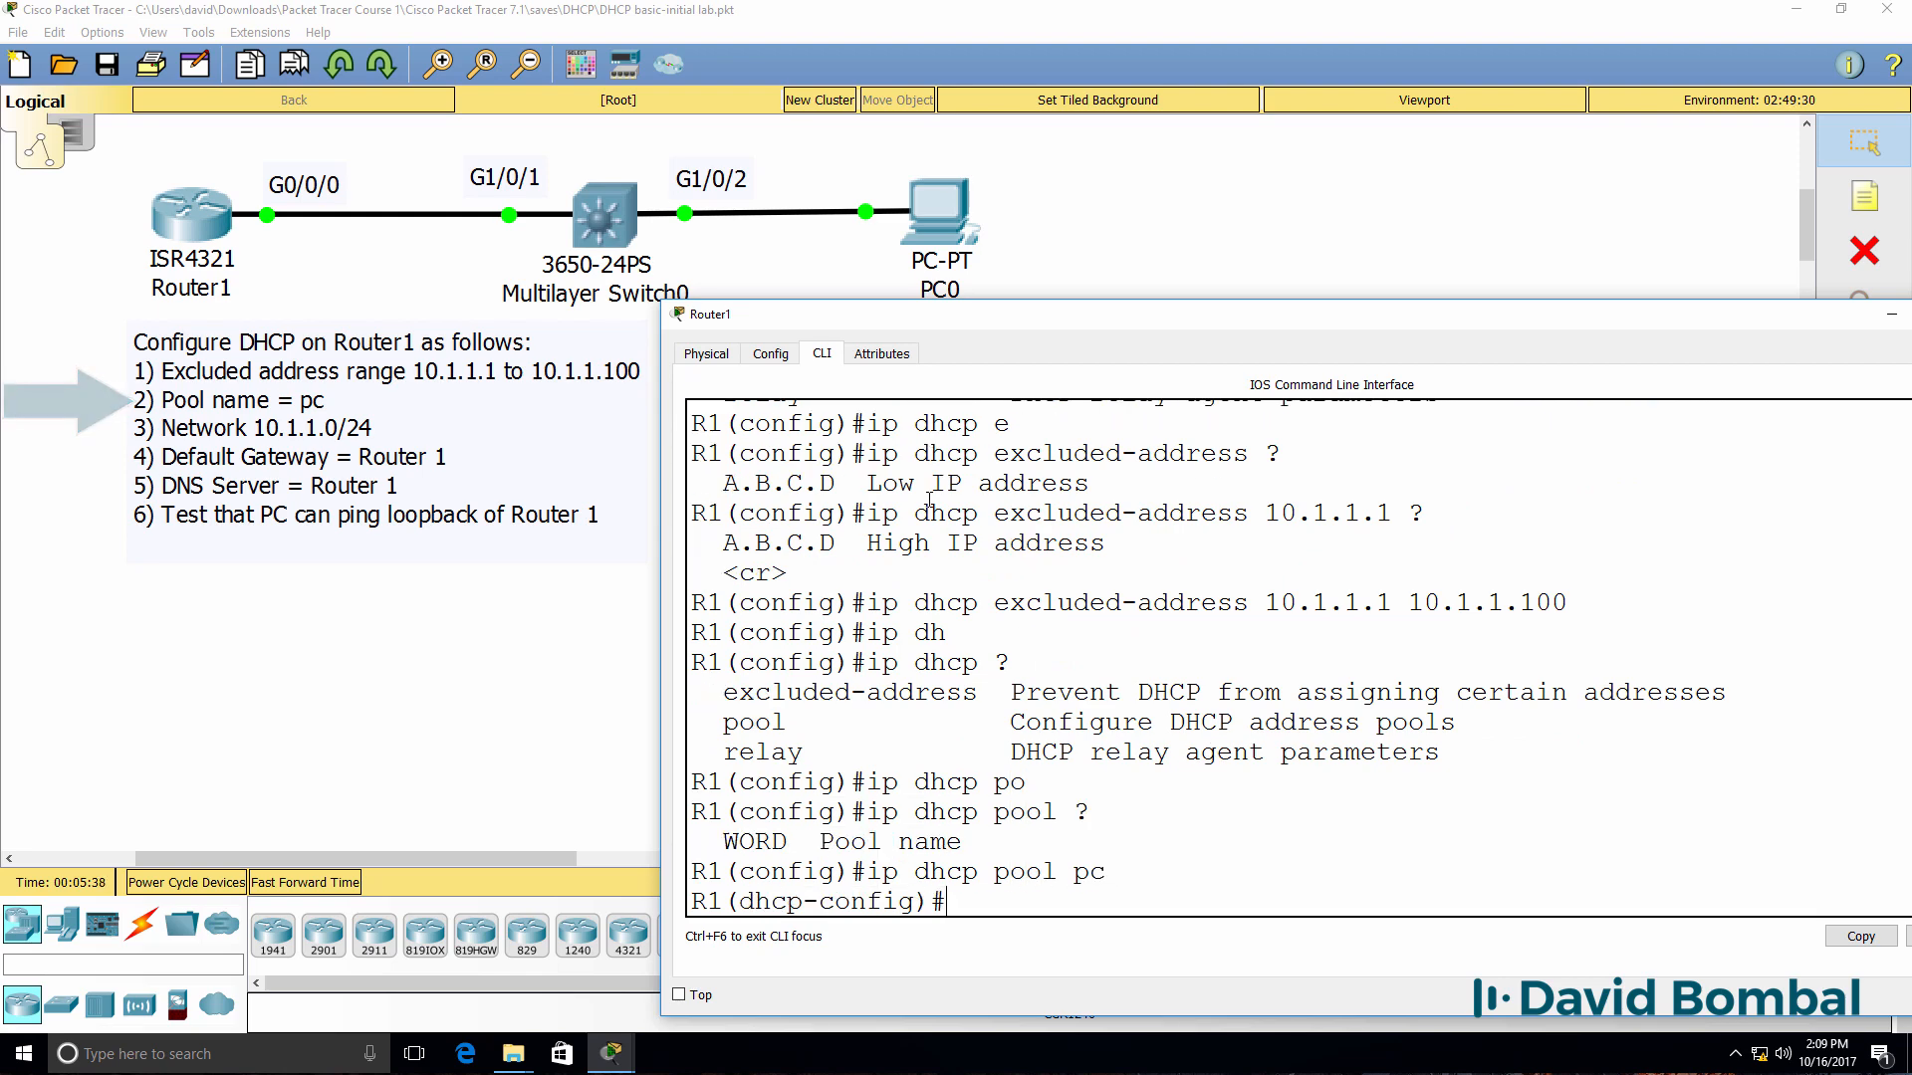
{"action": "type", "text": "network 10.1.1.0 255.255.255.0"}
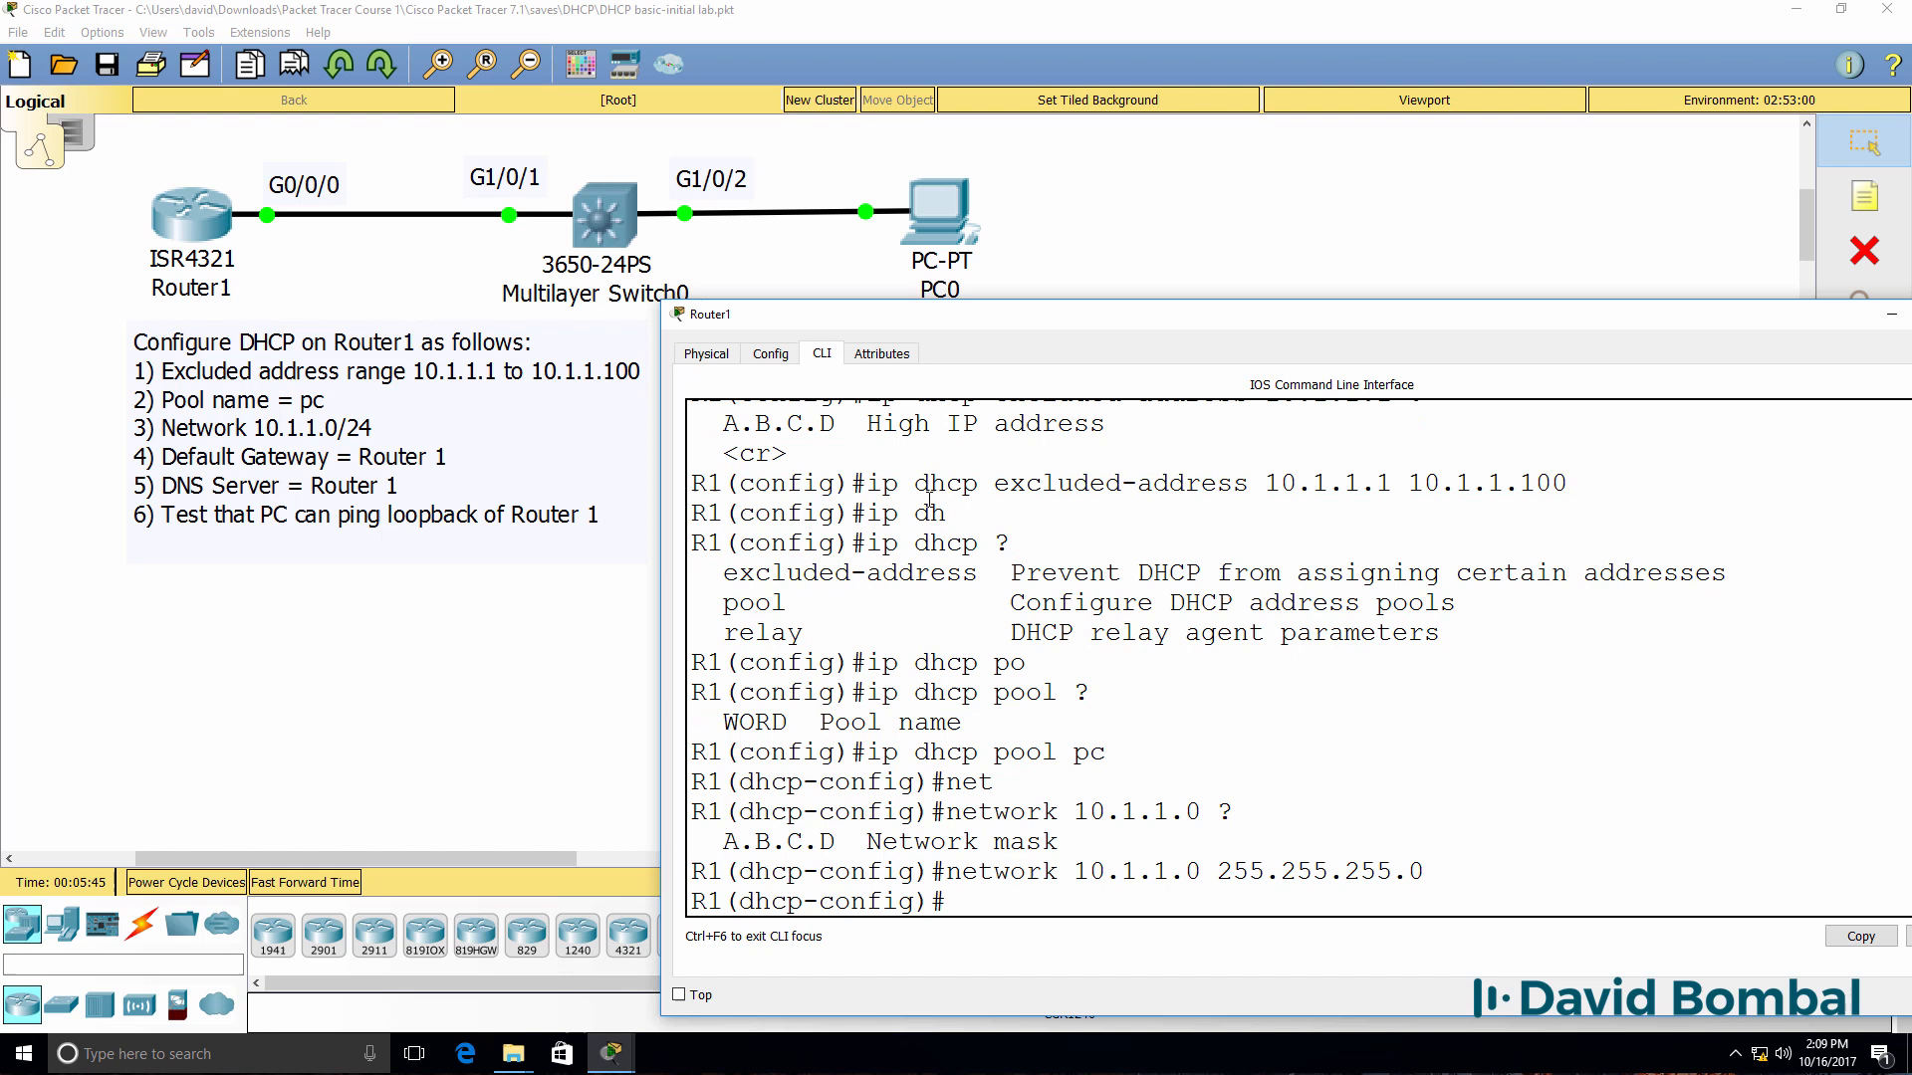
{"action": "type", "text": "default-router"}
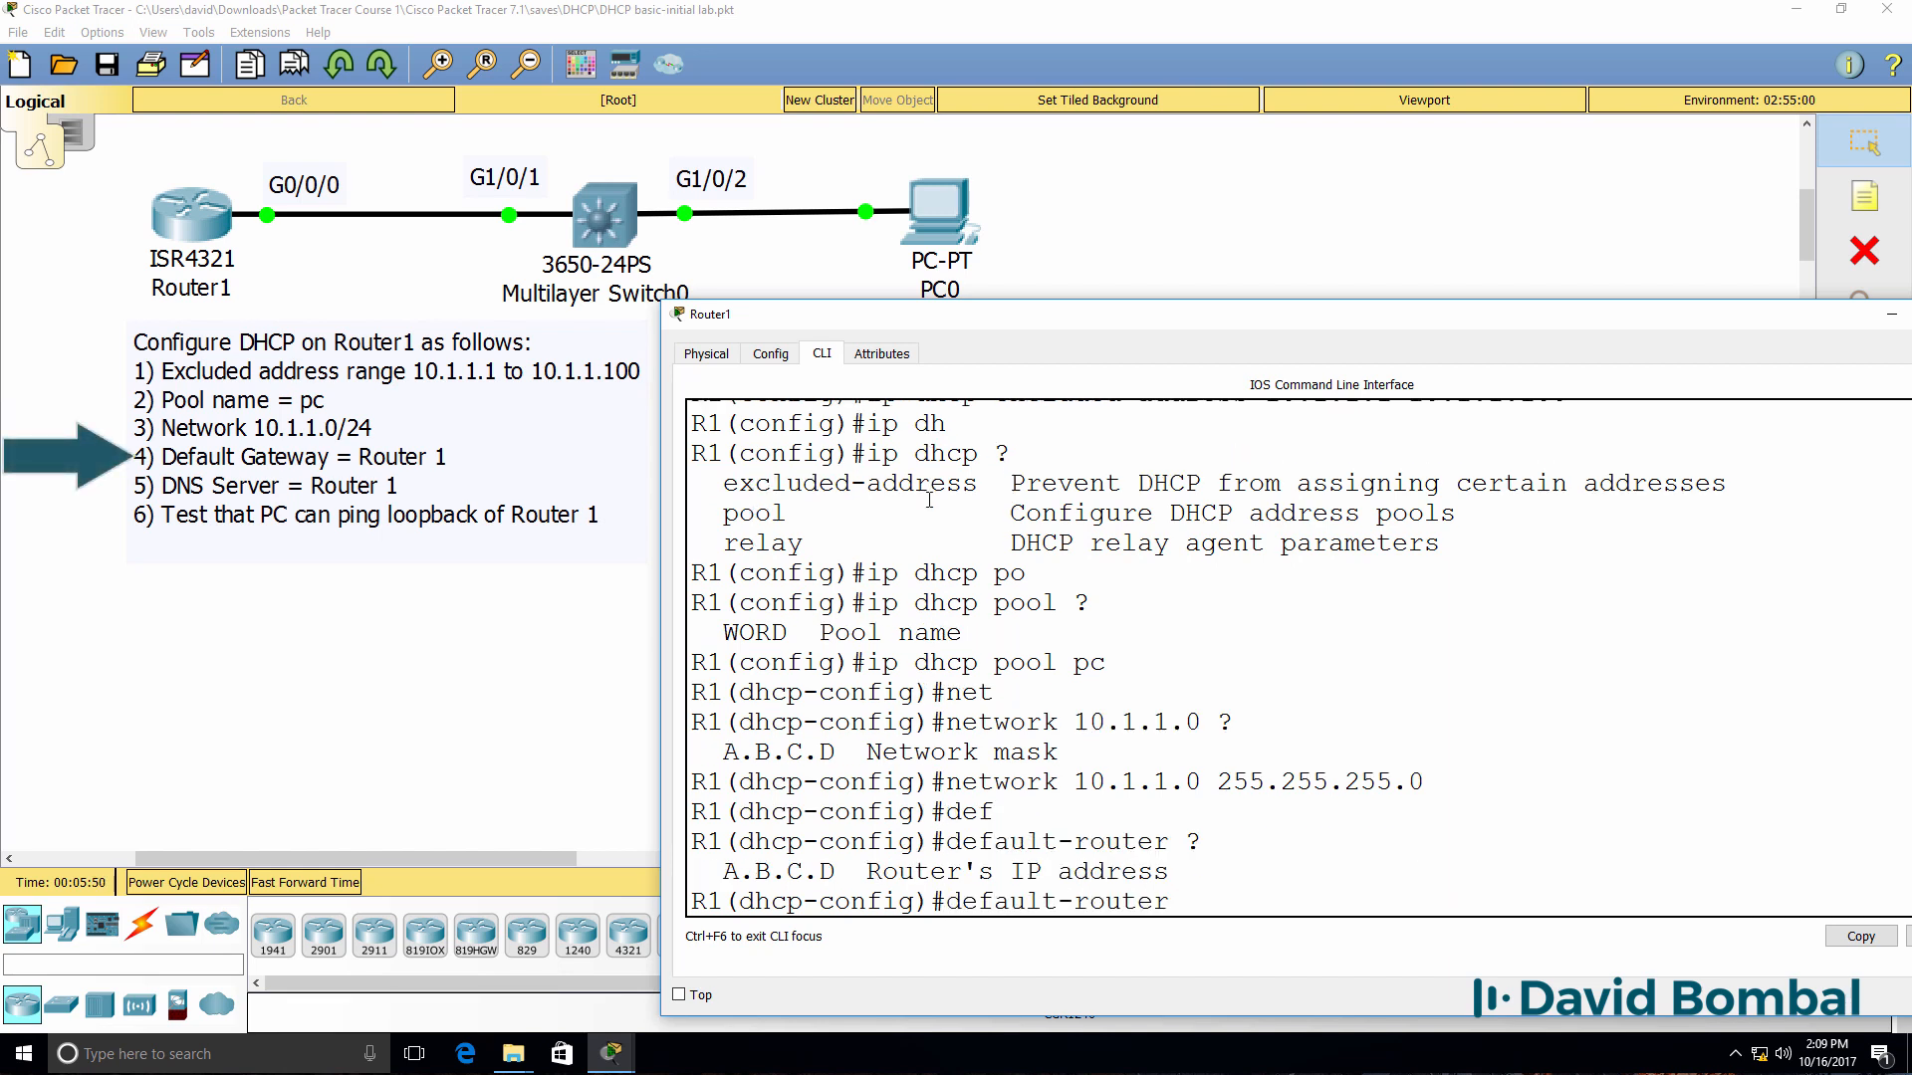
{"action": "type", "text": "10.1."}
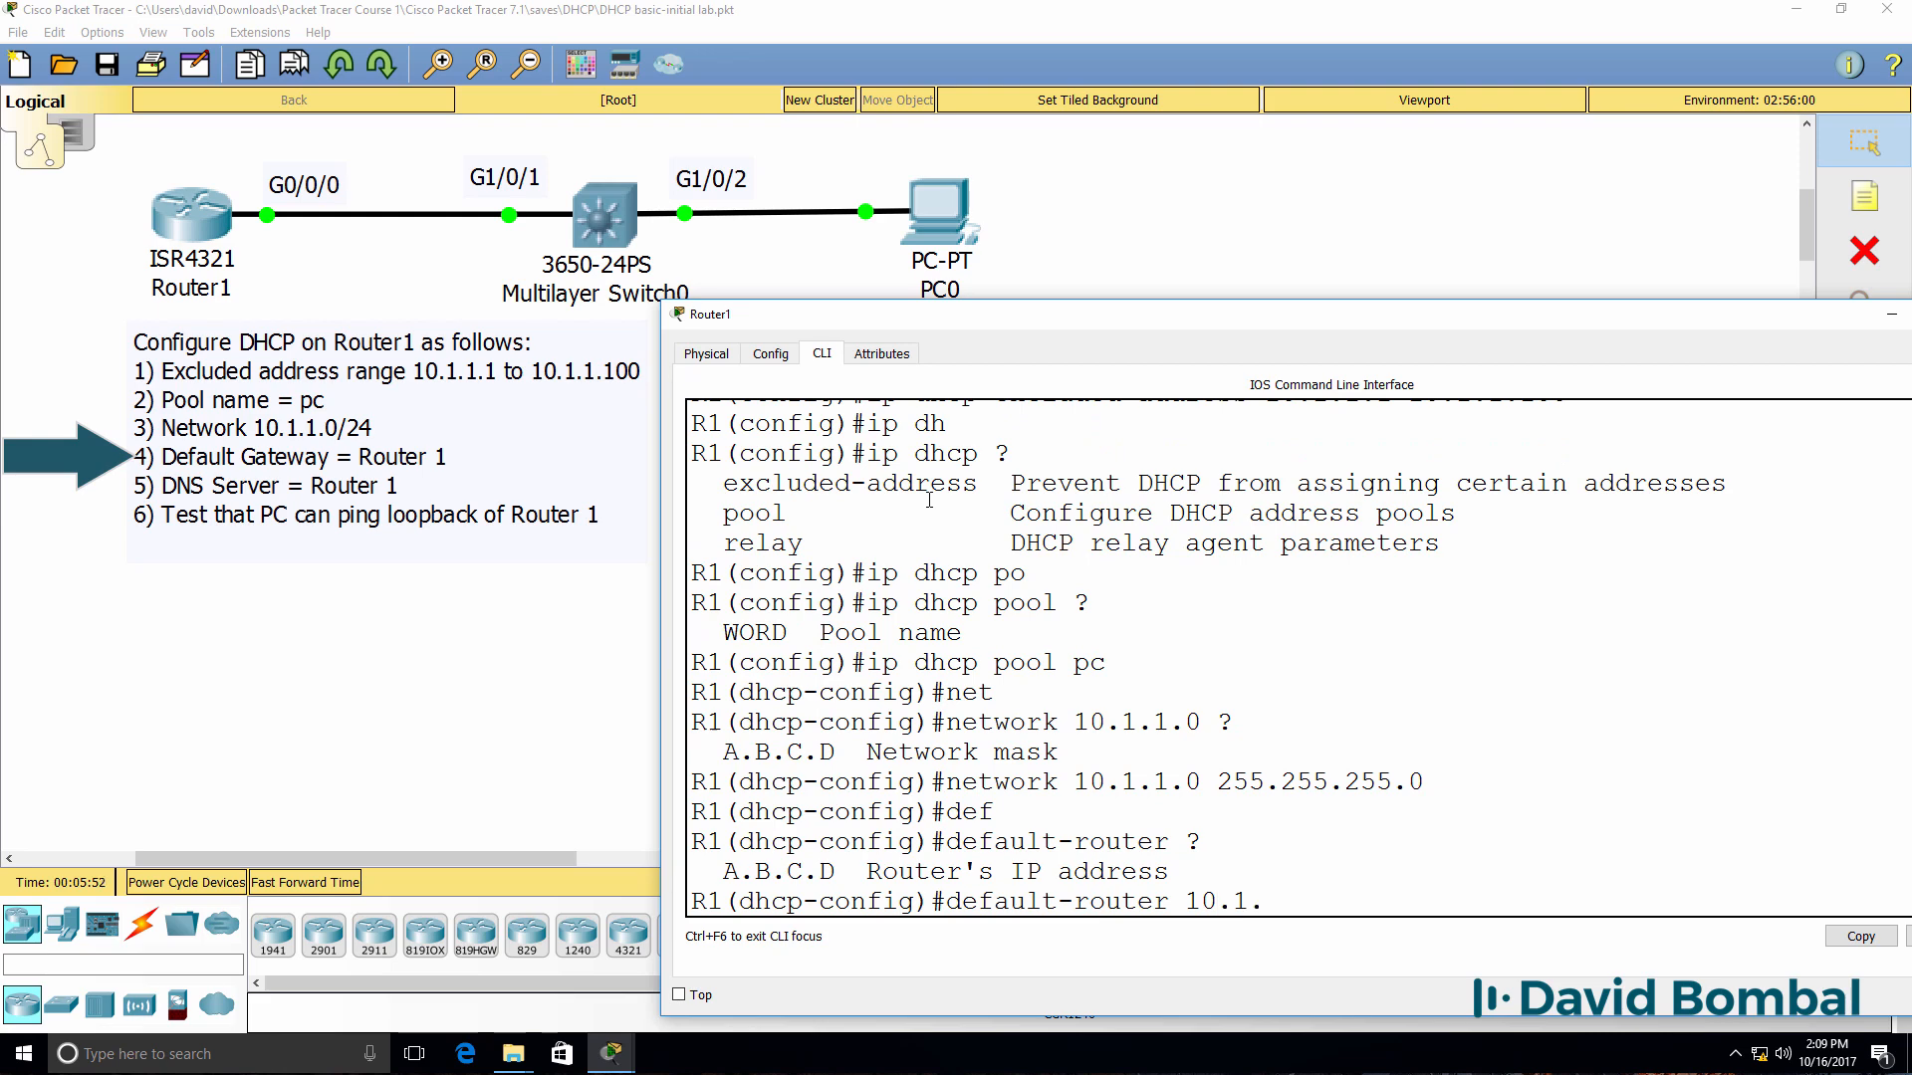
{"action": "type", "text": "1.254"}
{"action": "type", "text": "dns-server"}
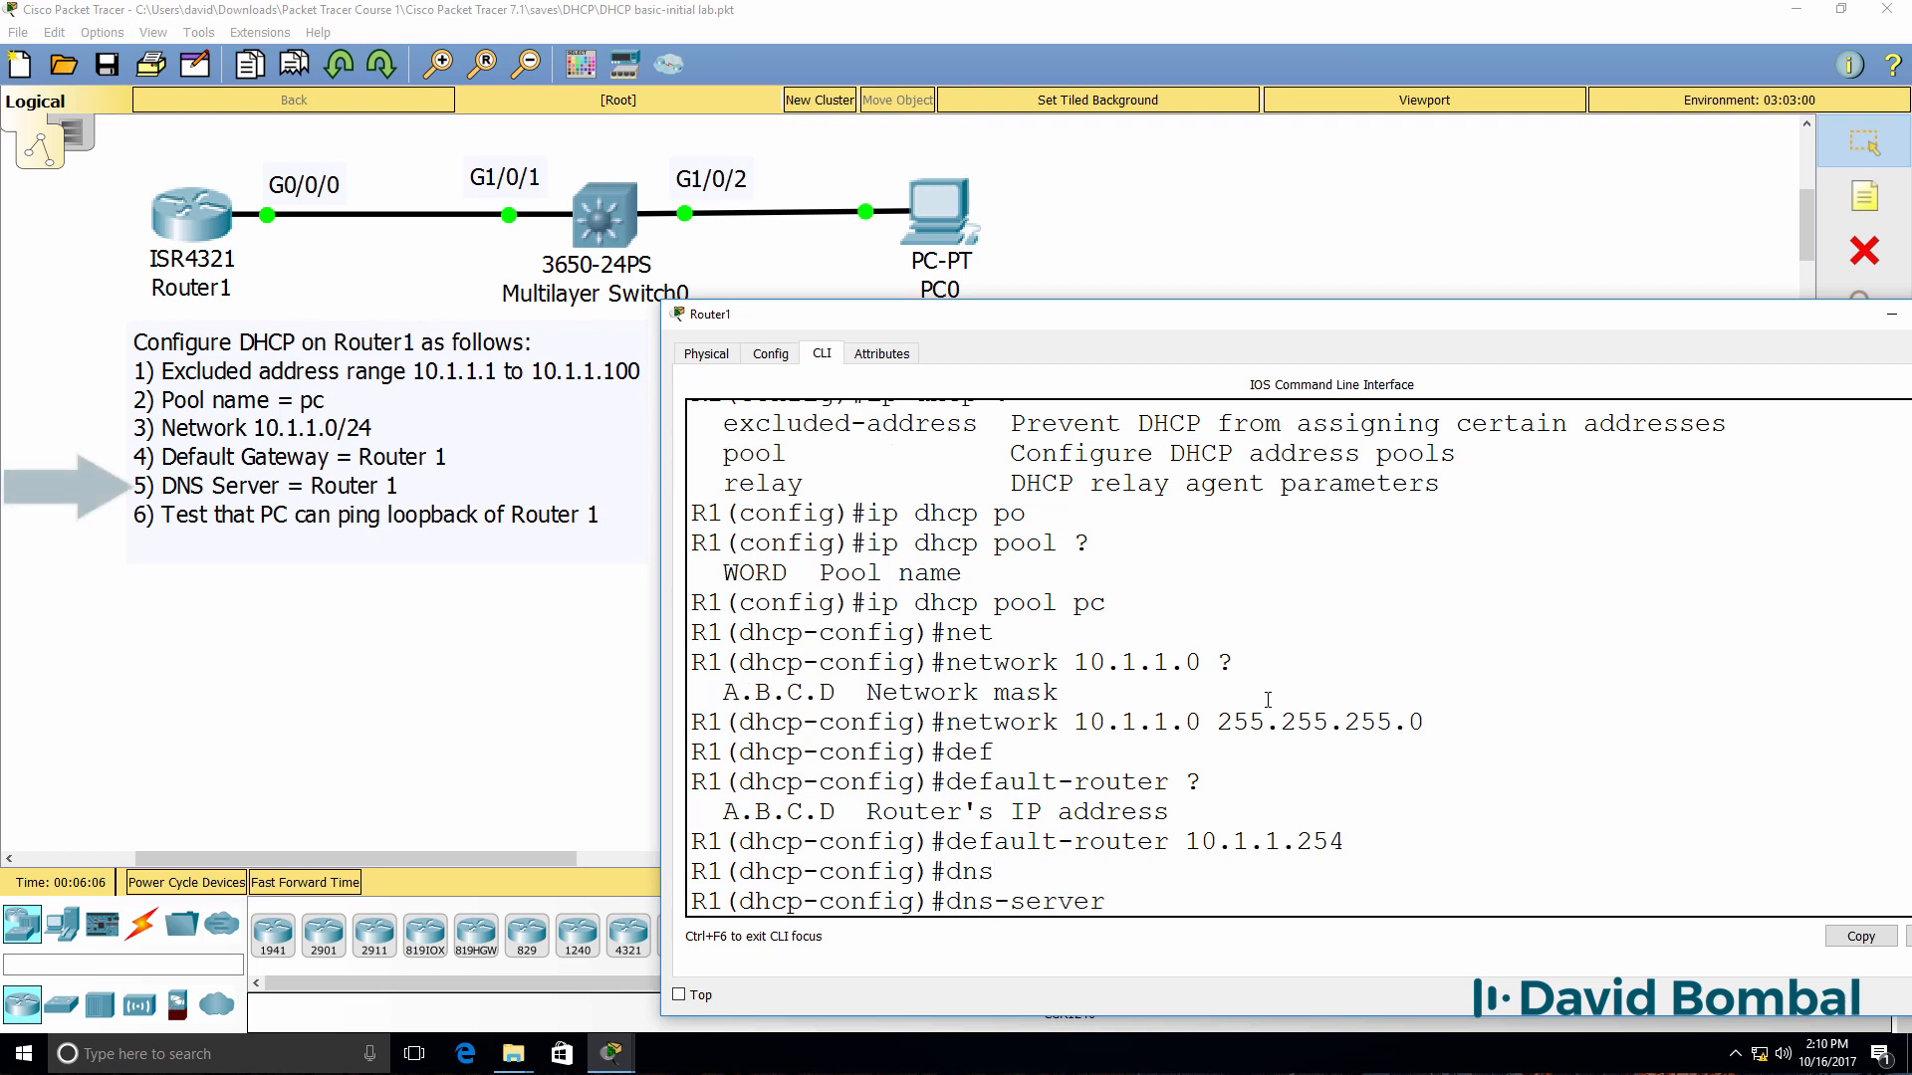
{"action": "type", "text": "10.1.1.254"}
{"action": "type", "text": "end"}
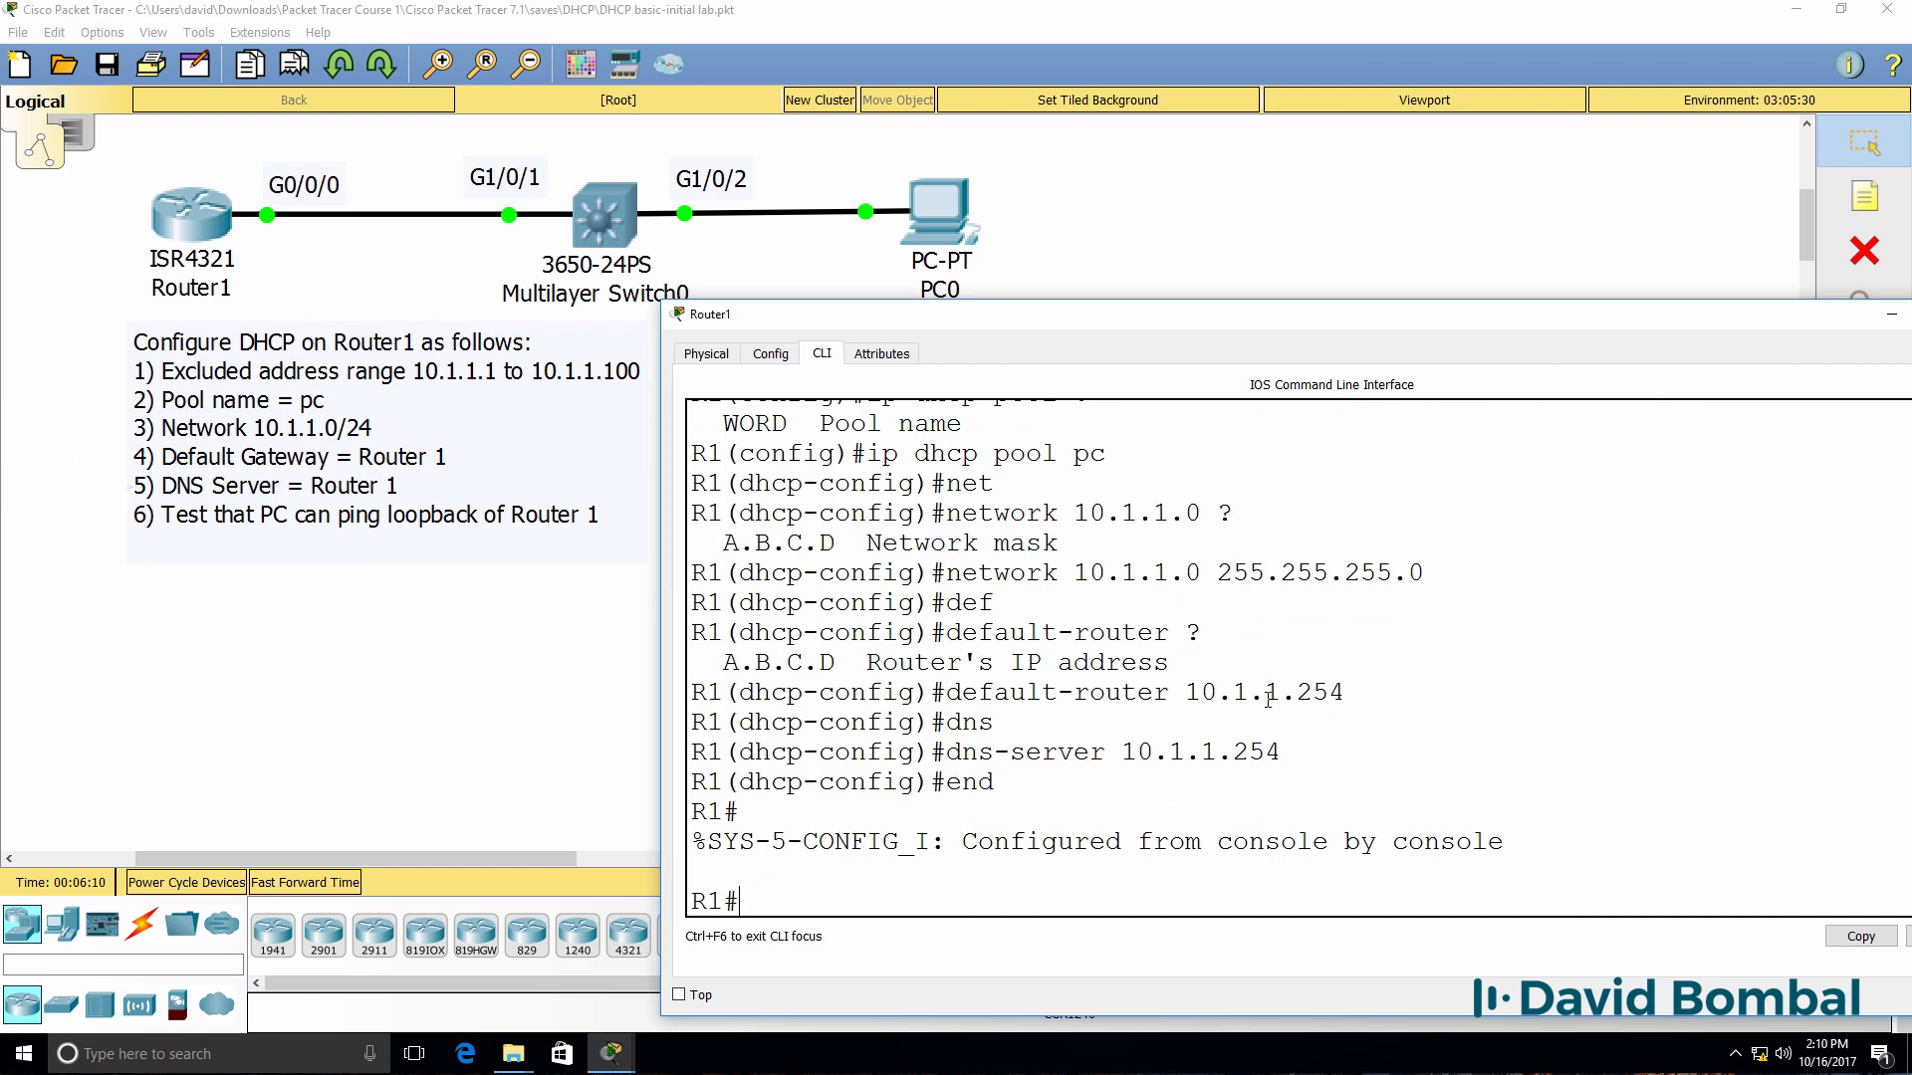
- Review Router1's running-config and DHCP status to confirm pool 'pc' settings
{"action": "type", "text": "show running-config"}
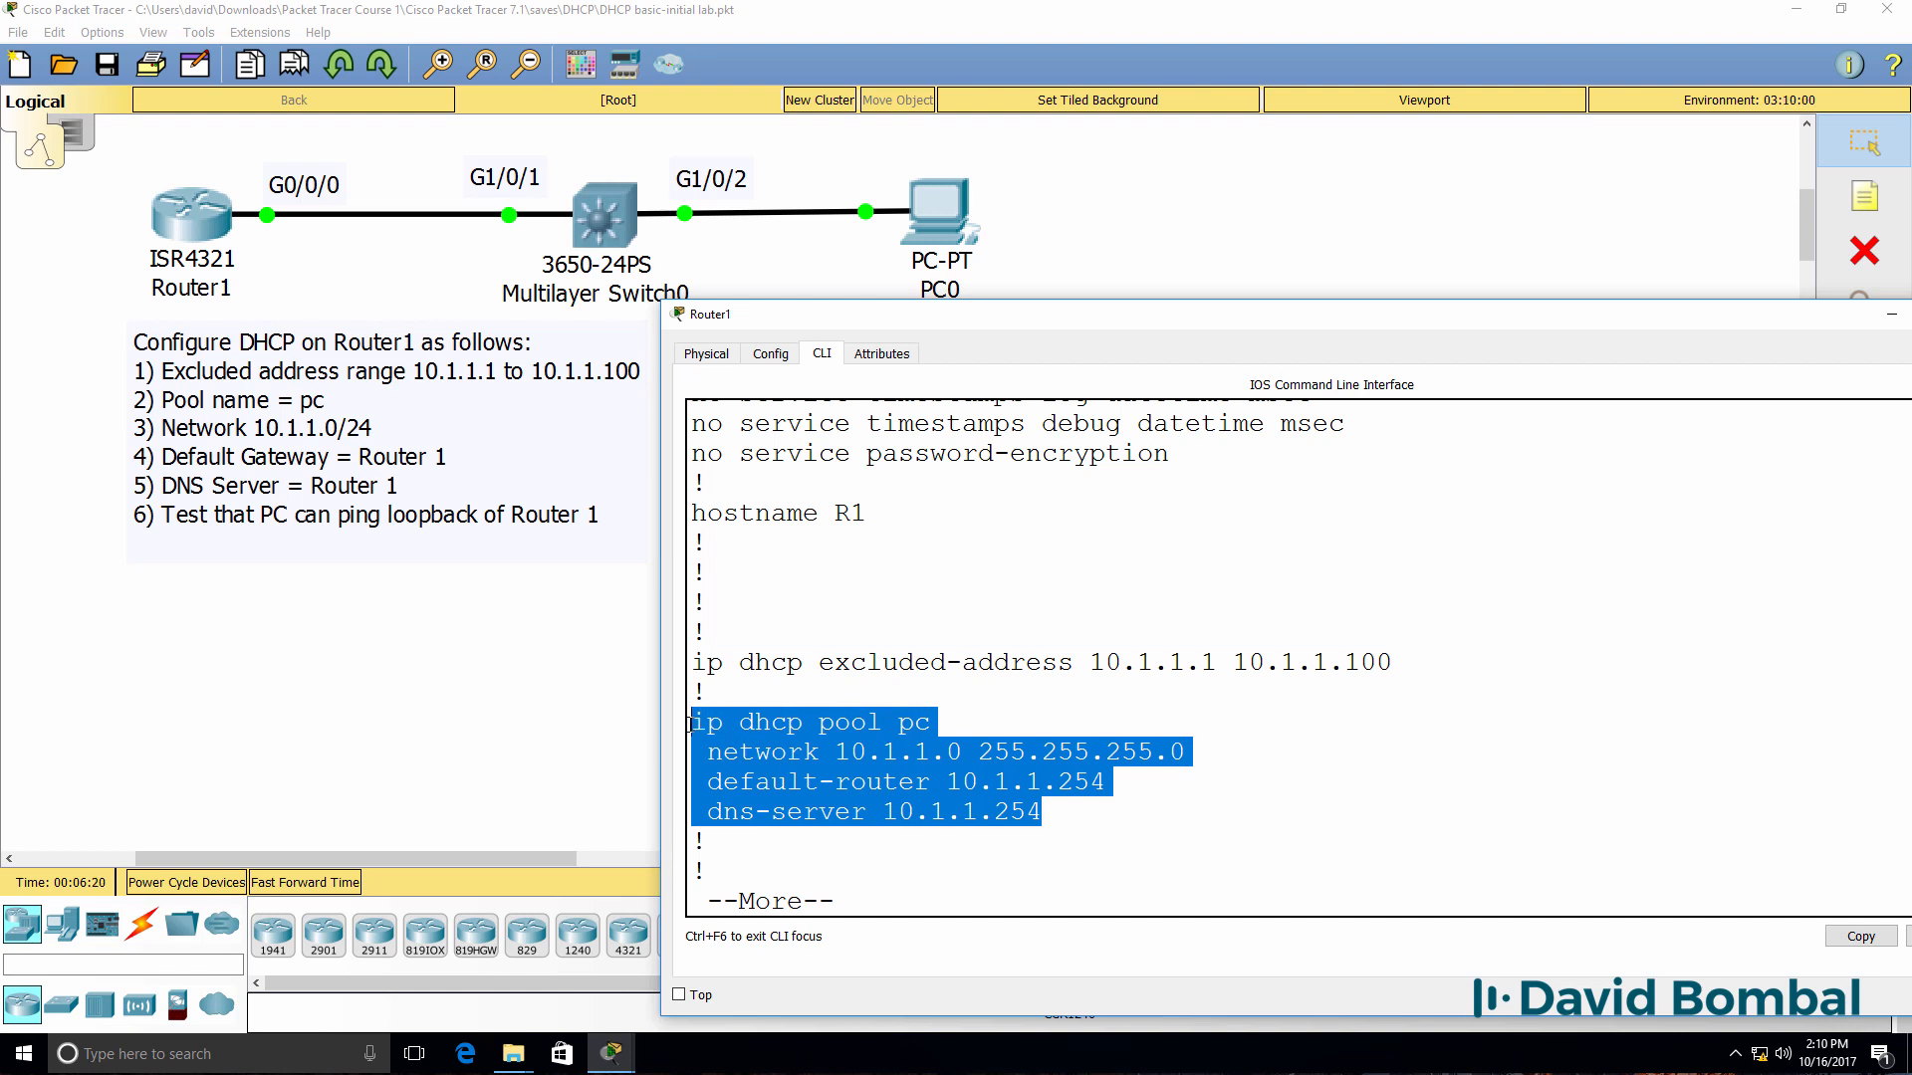
{"action": "type", "text": "sh ip dhcp"}
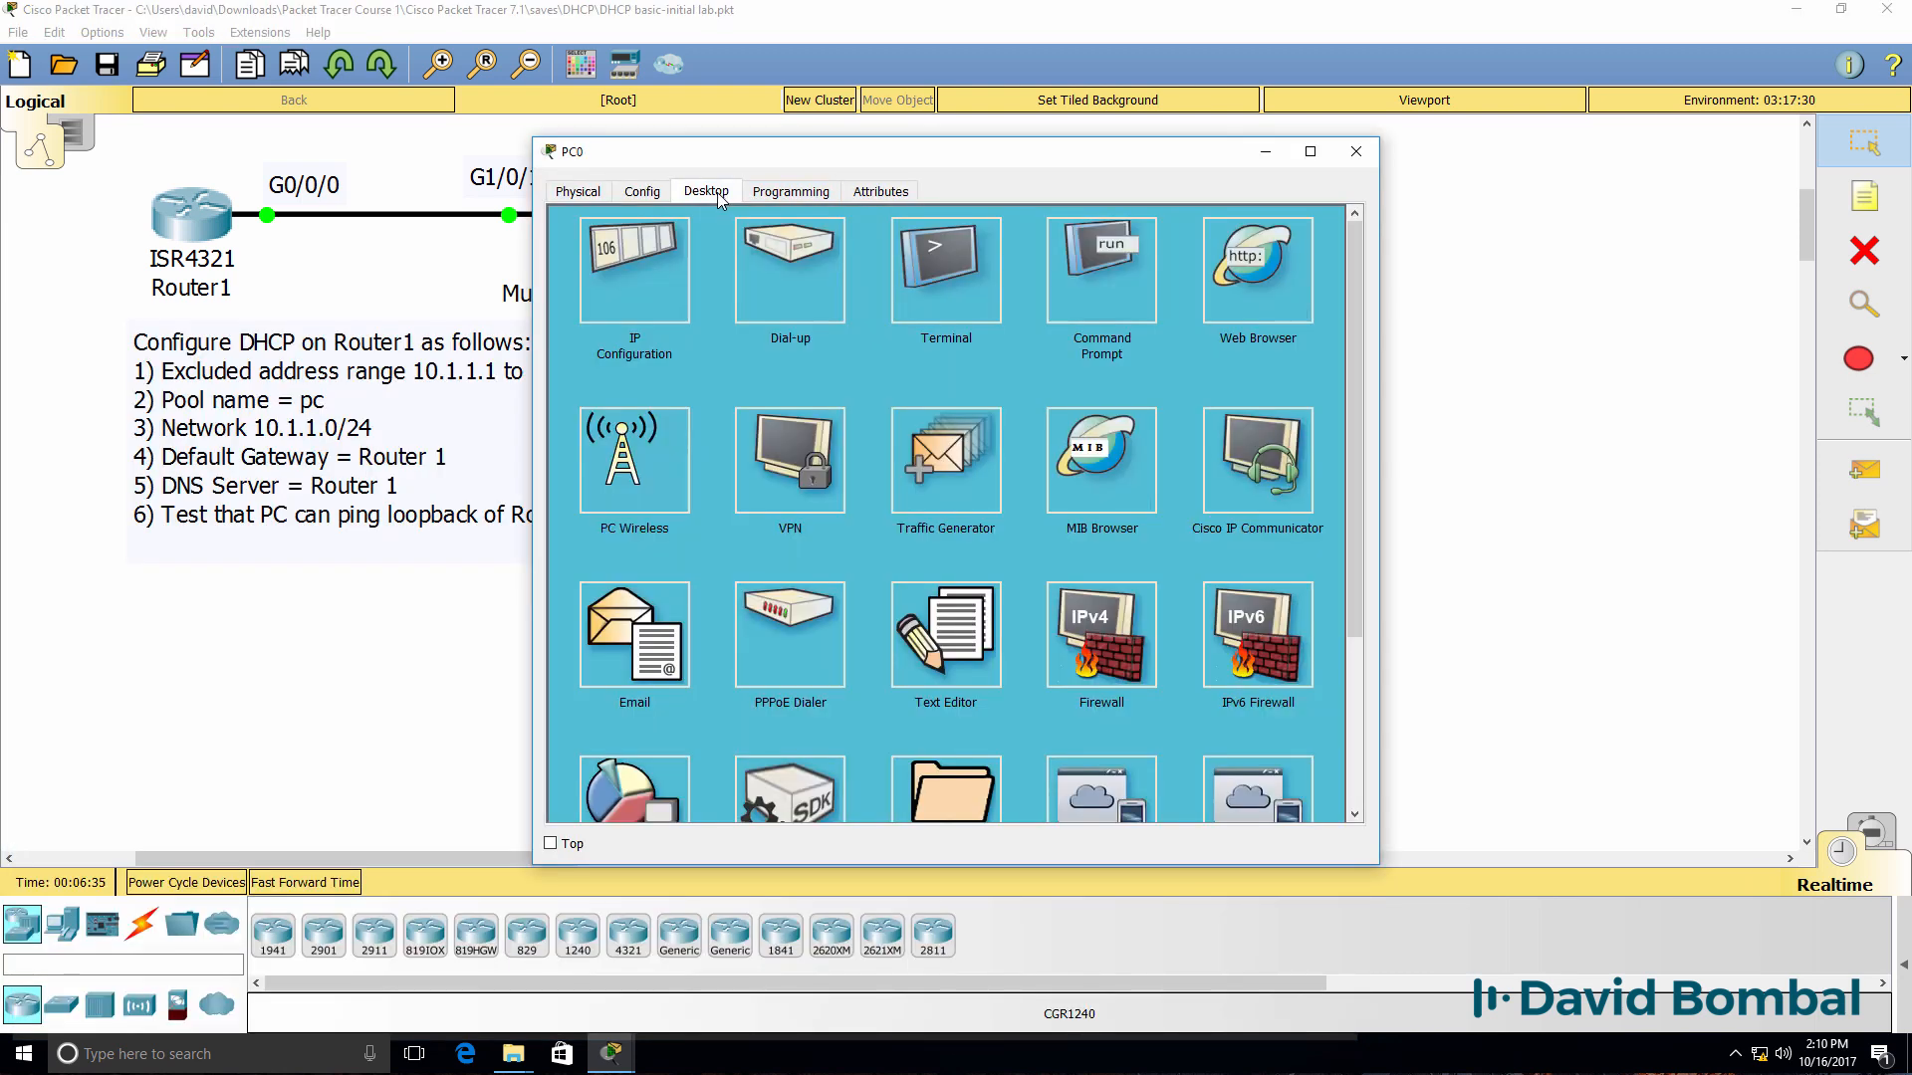
- On PC0, confirm address 10.1.1.101 via ipconfig and ping gateway 10.1.1.254
{"action": "left_click", "coordinate": [1099, 268]}
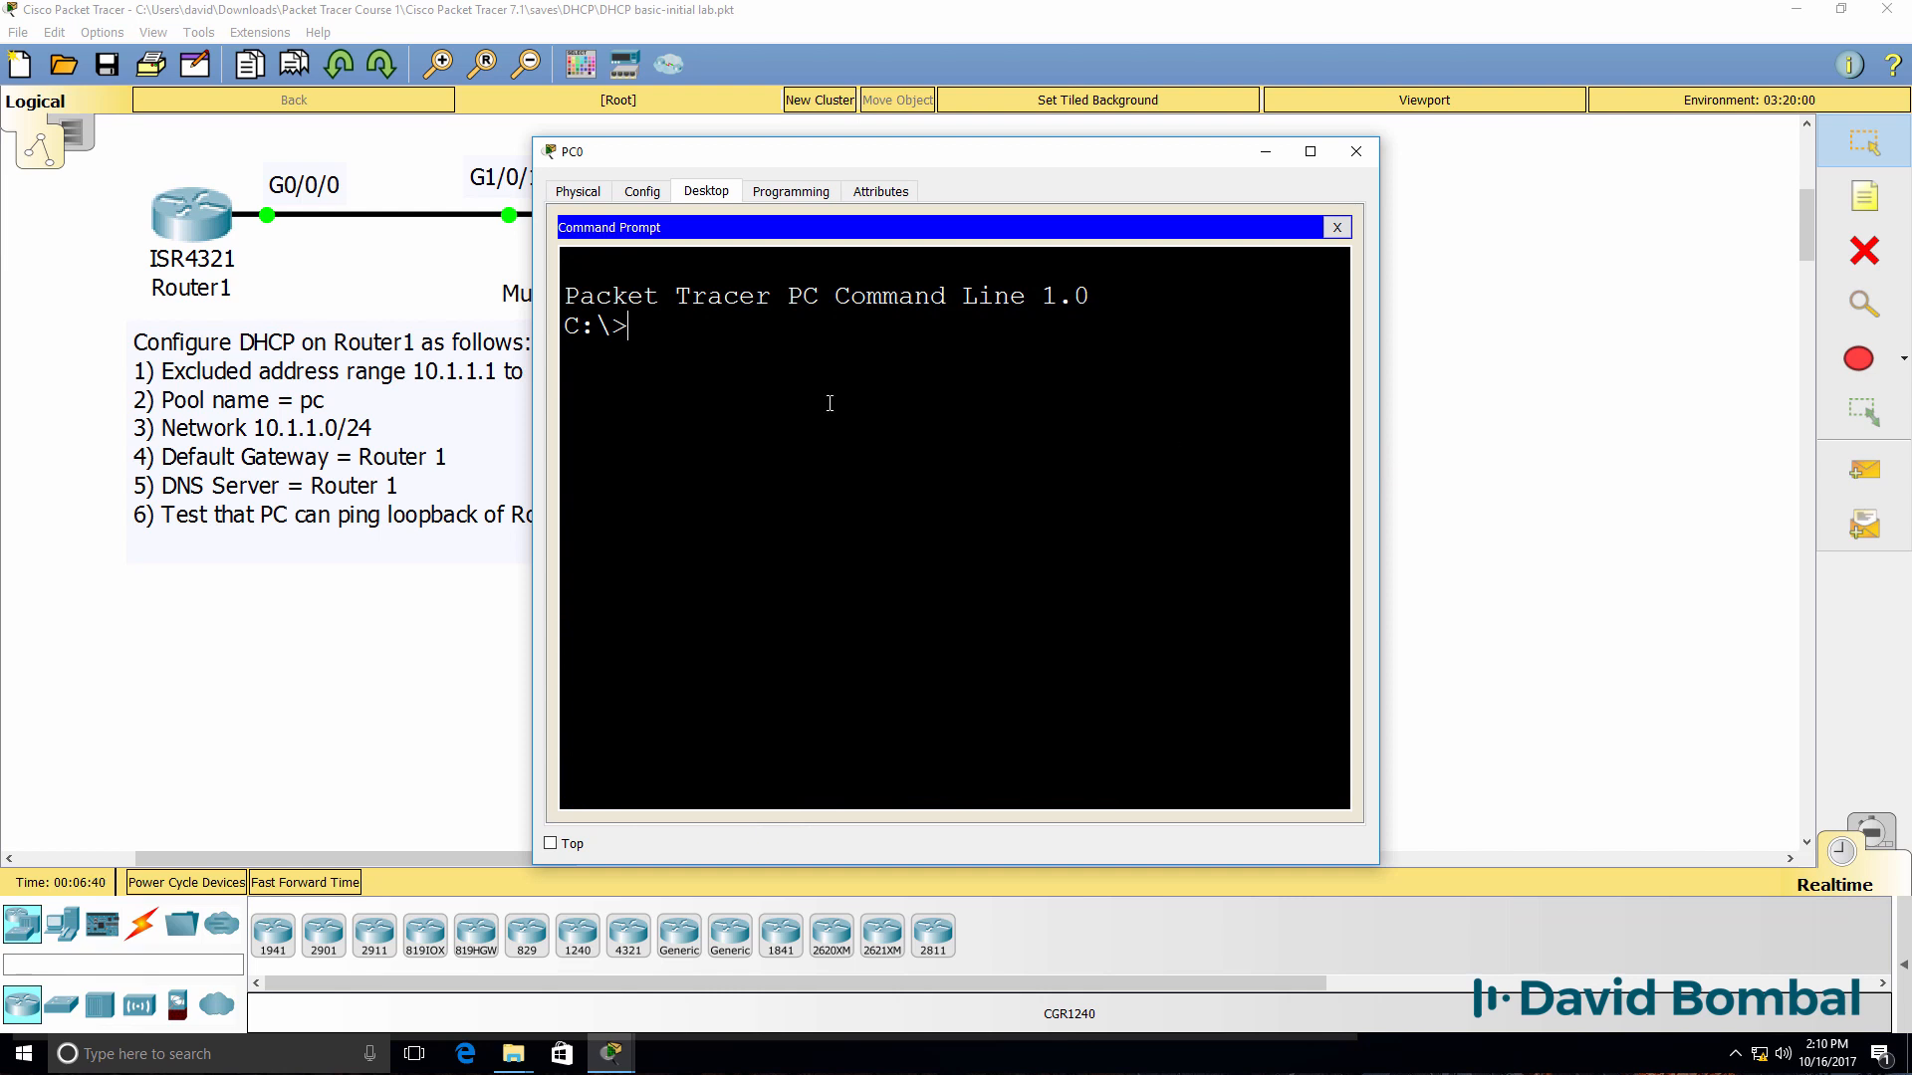
{"action": "type", "text": "ipconfig"}
{"action": "type", "text": "ping"}
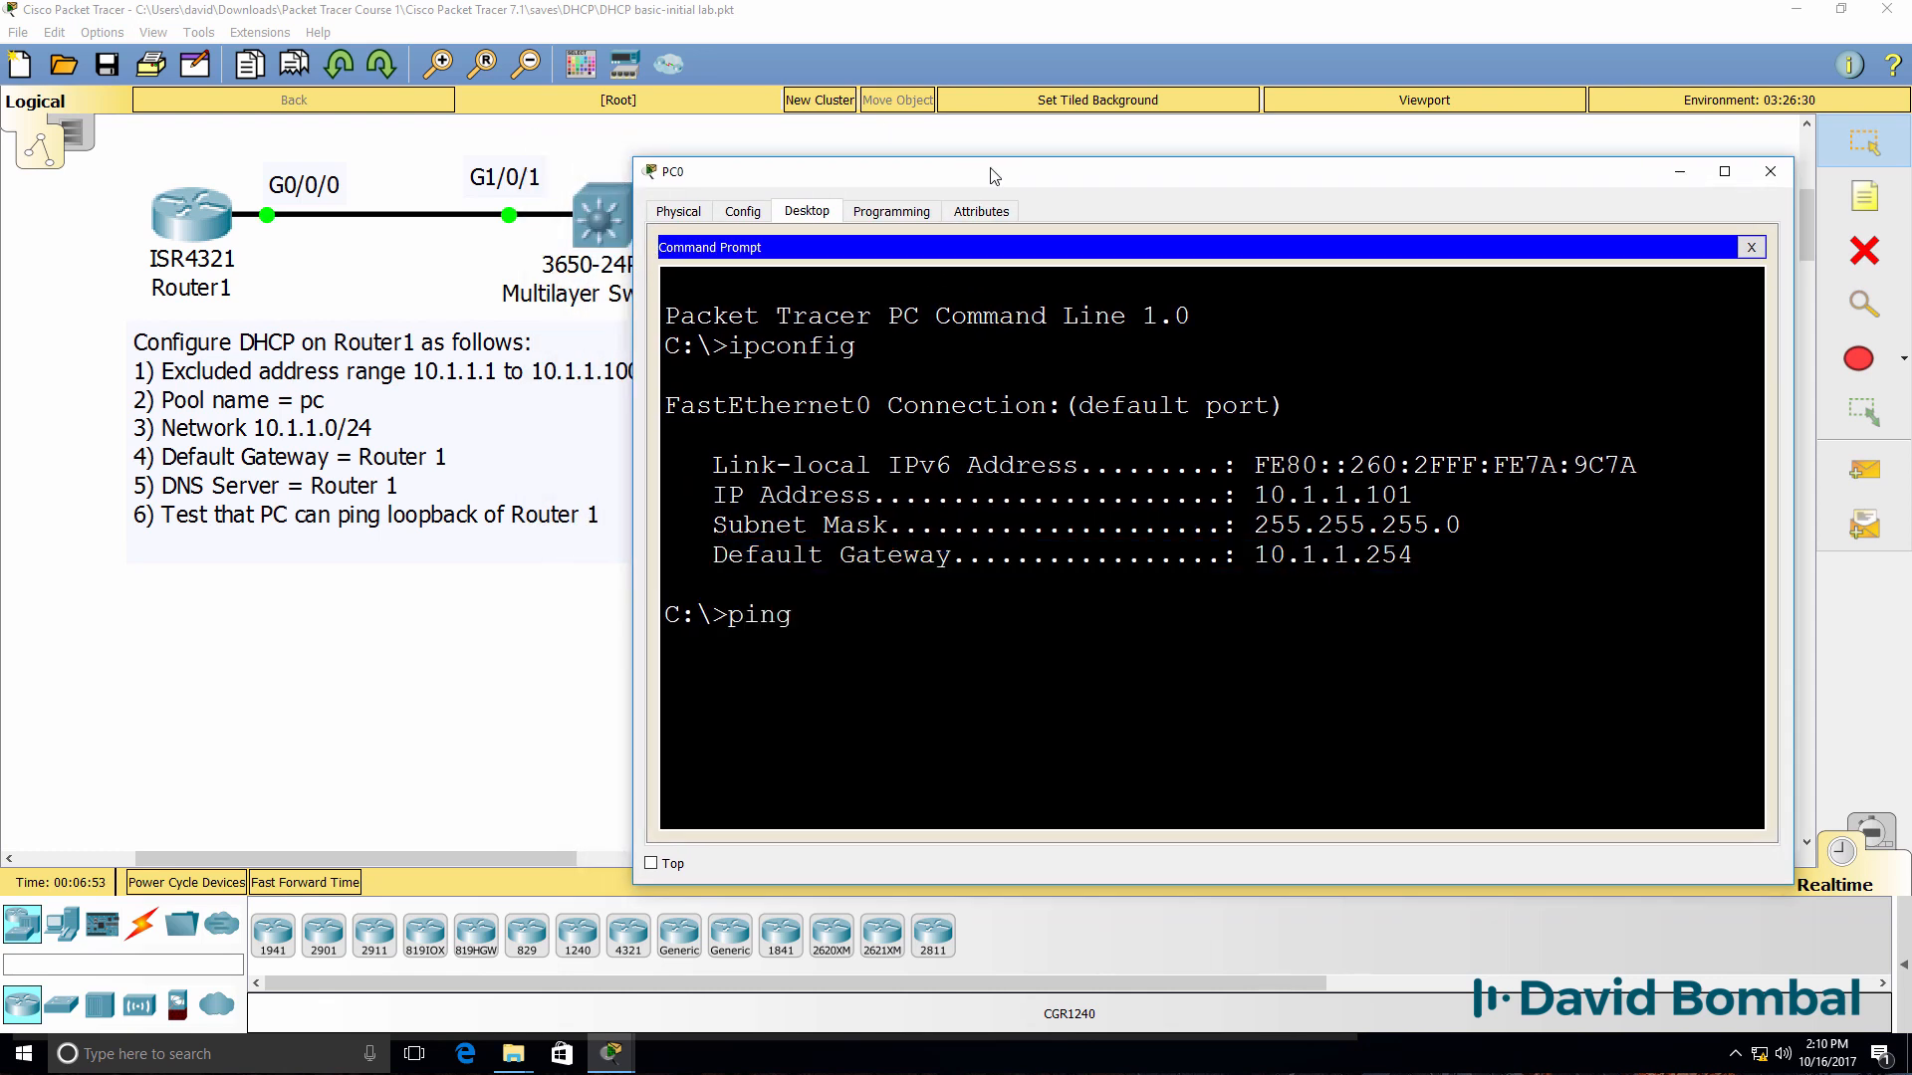
{"action": "type", "text": "10.1.1.254"}
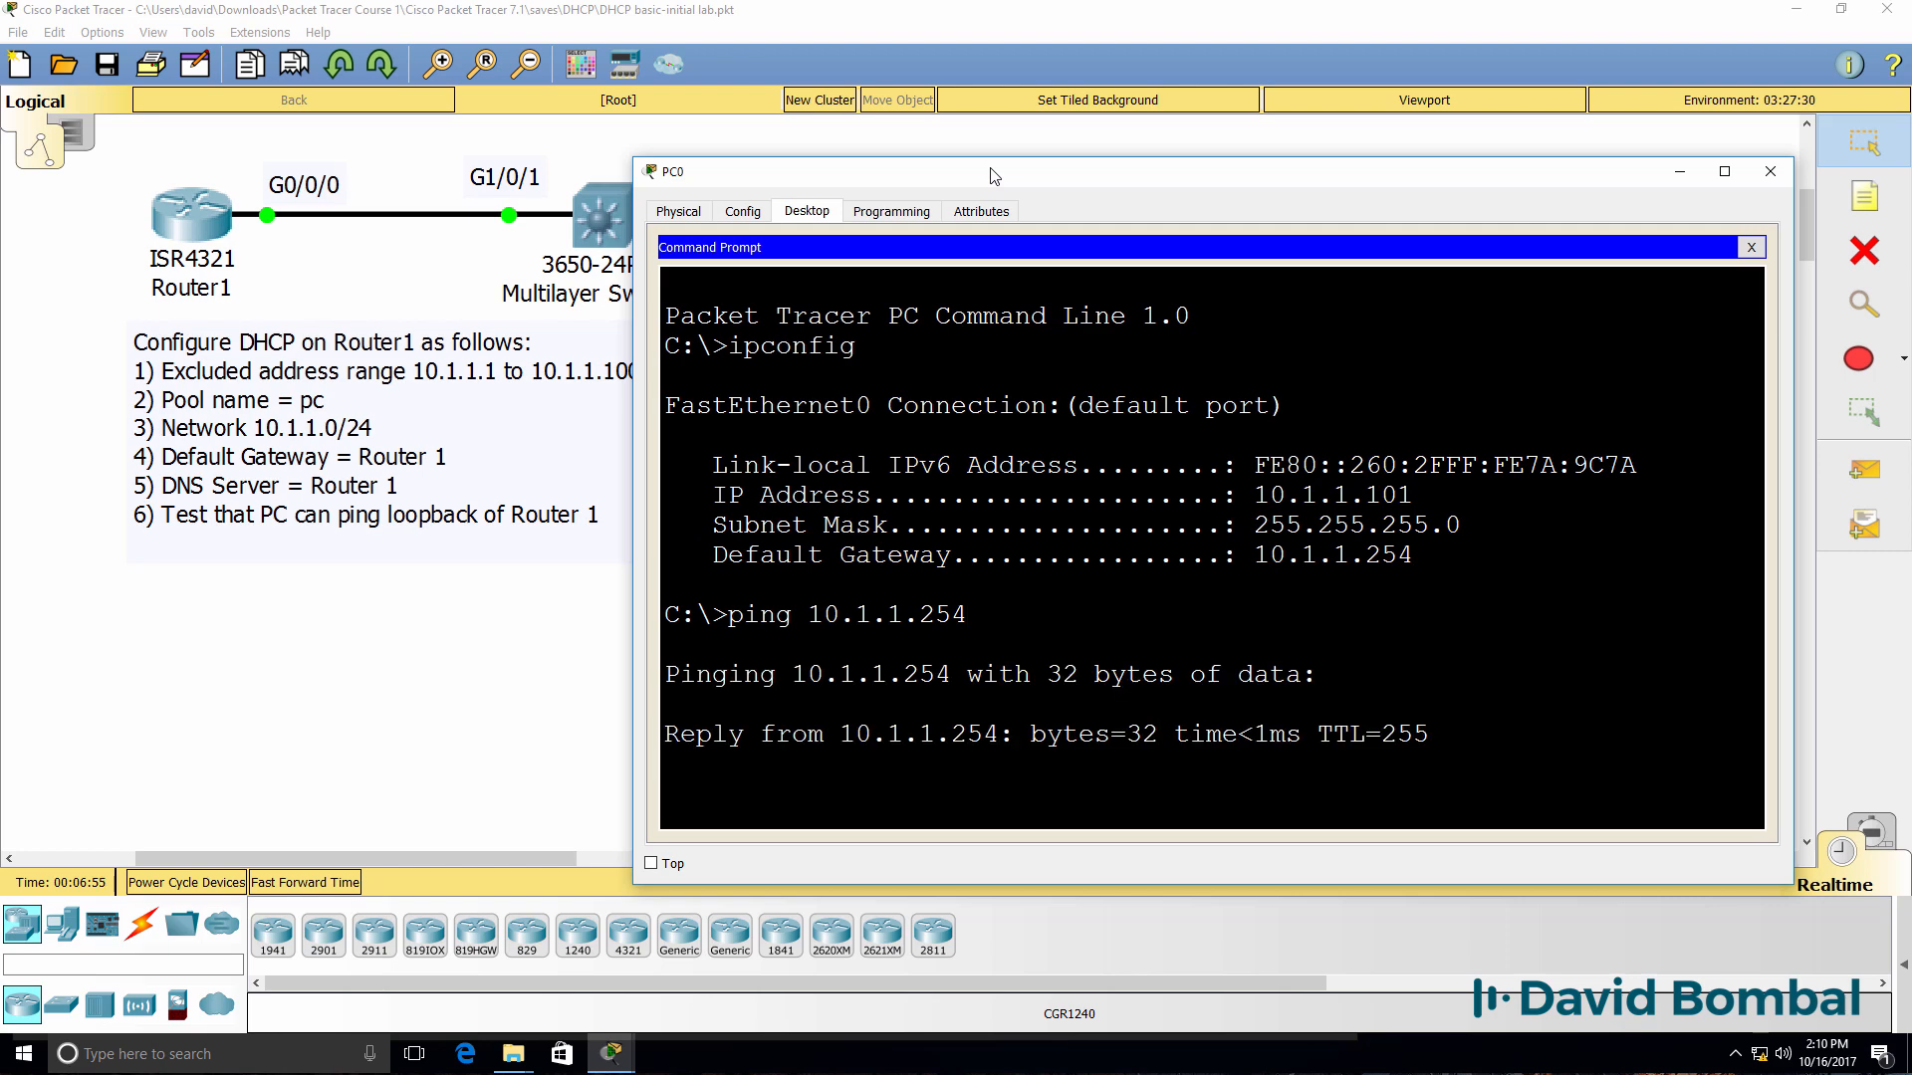
{"action": "type", "text": "ping 1"}
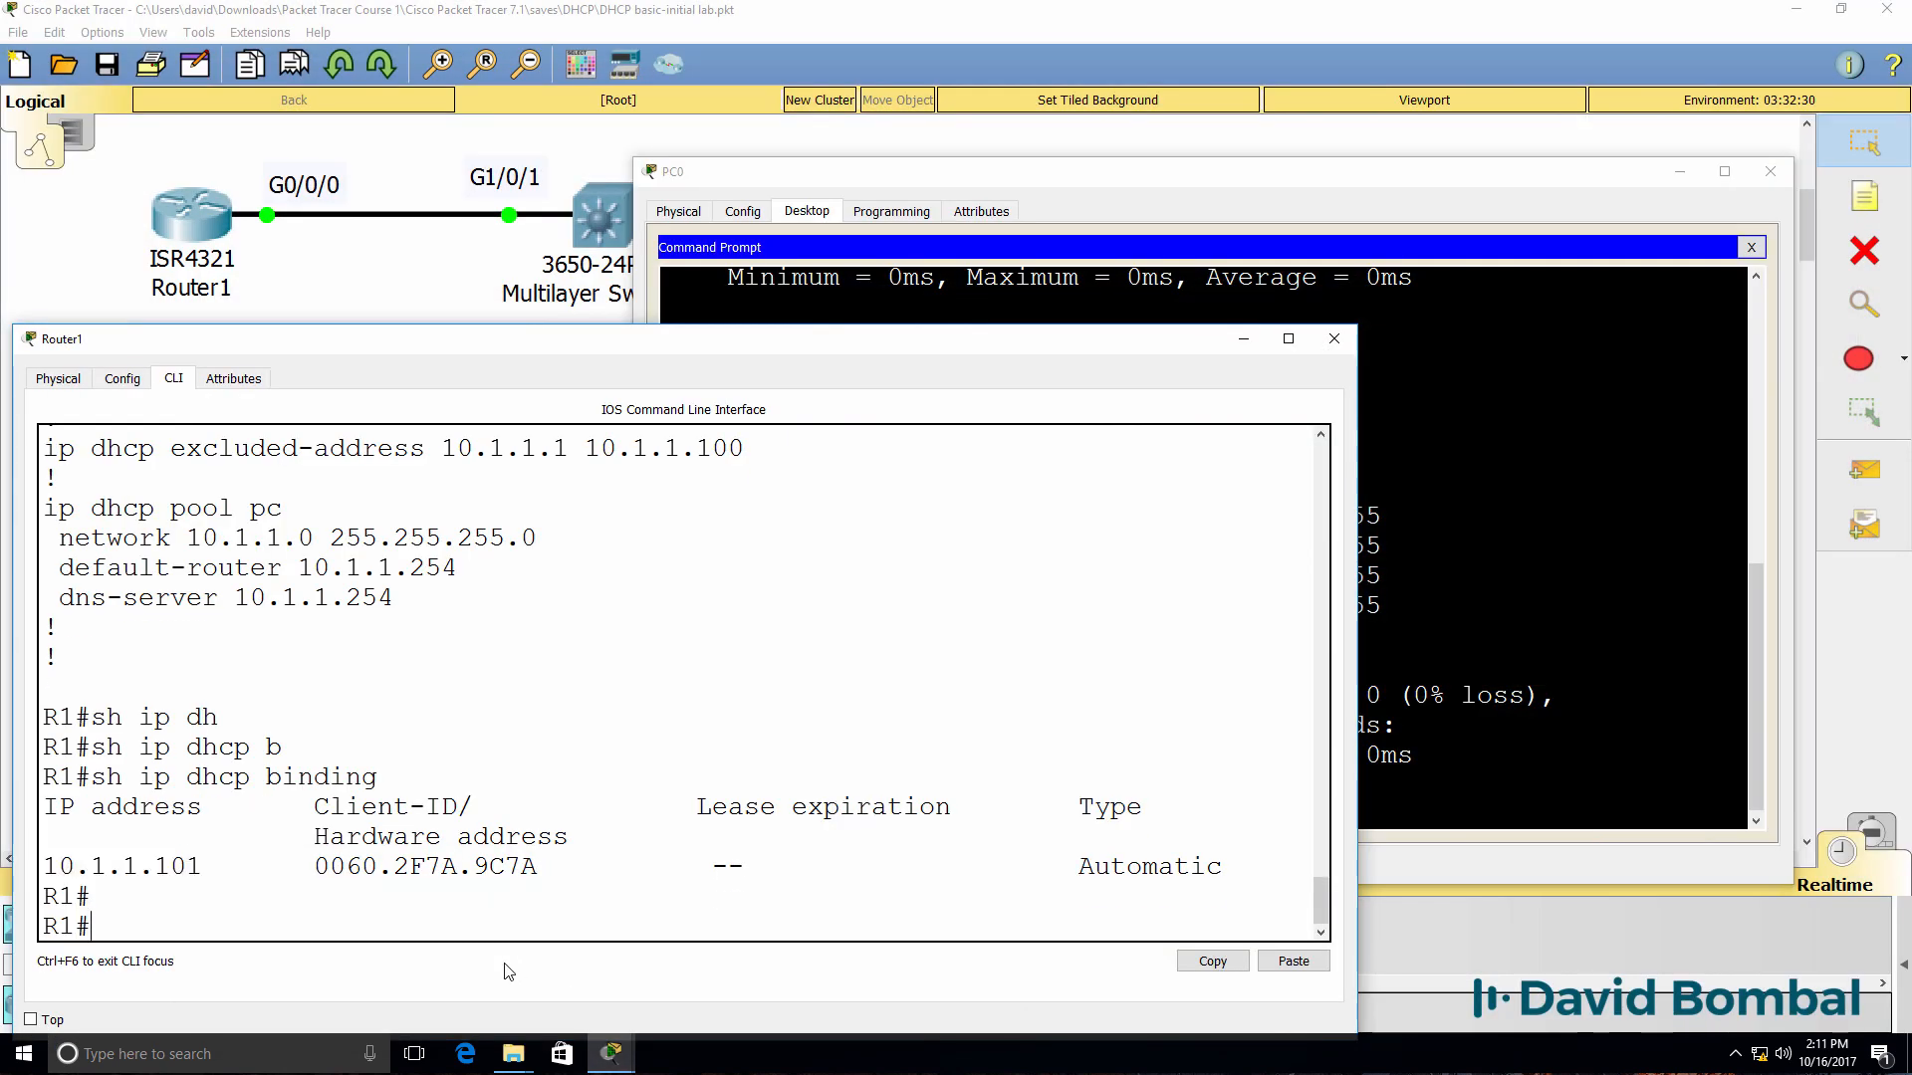
- On Router1, check interfaces, ping PC0 at 10.1.1.101, and list DHCP bindings
{"action": "type", "text": "sh ip int rb"}
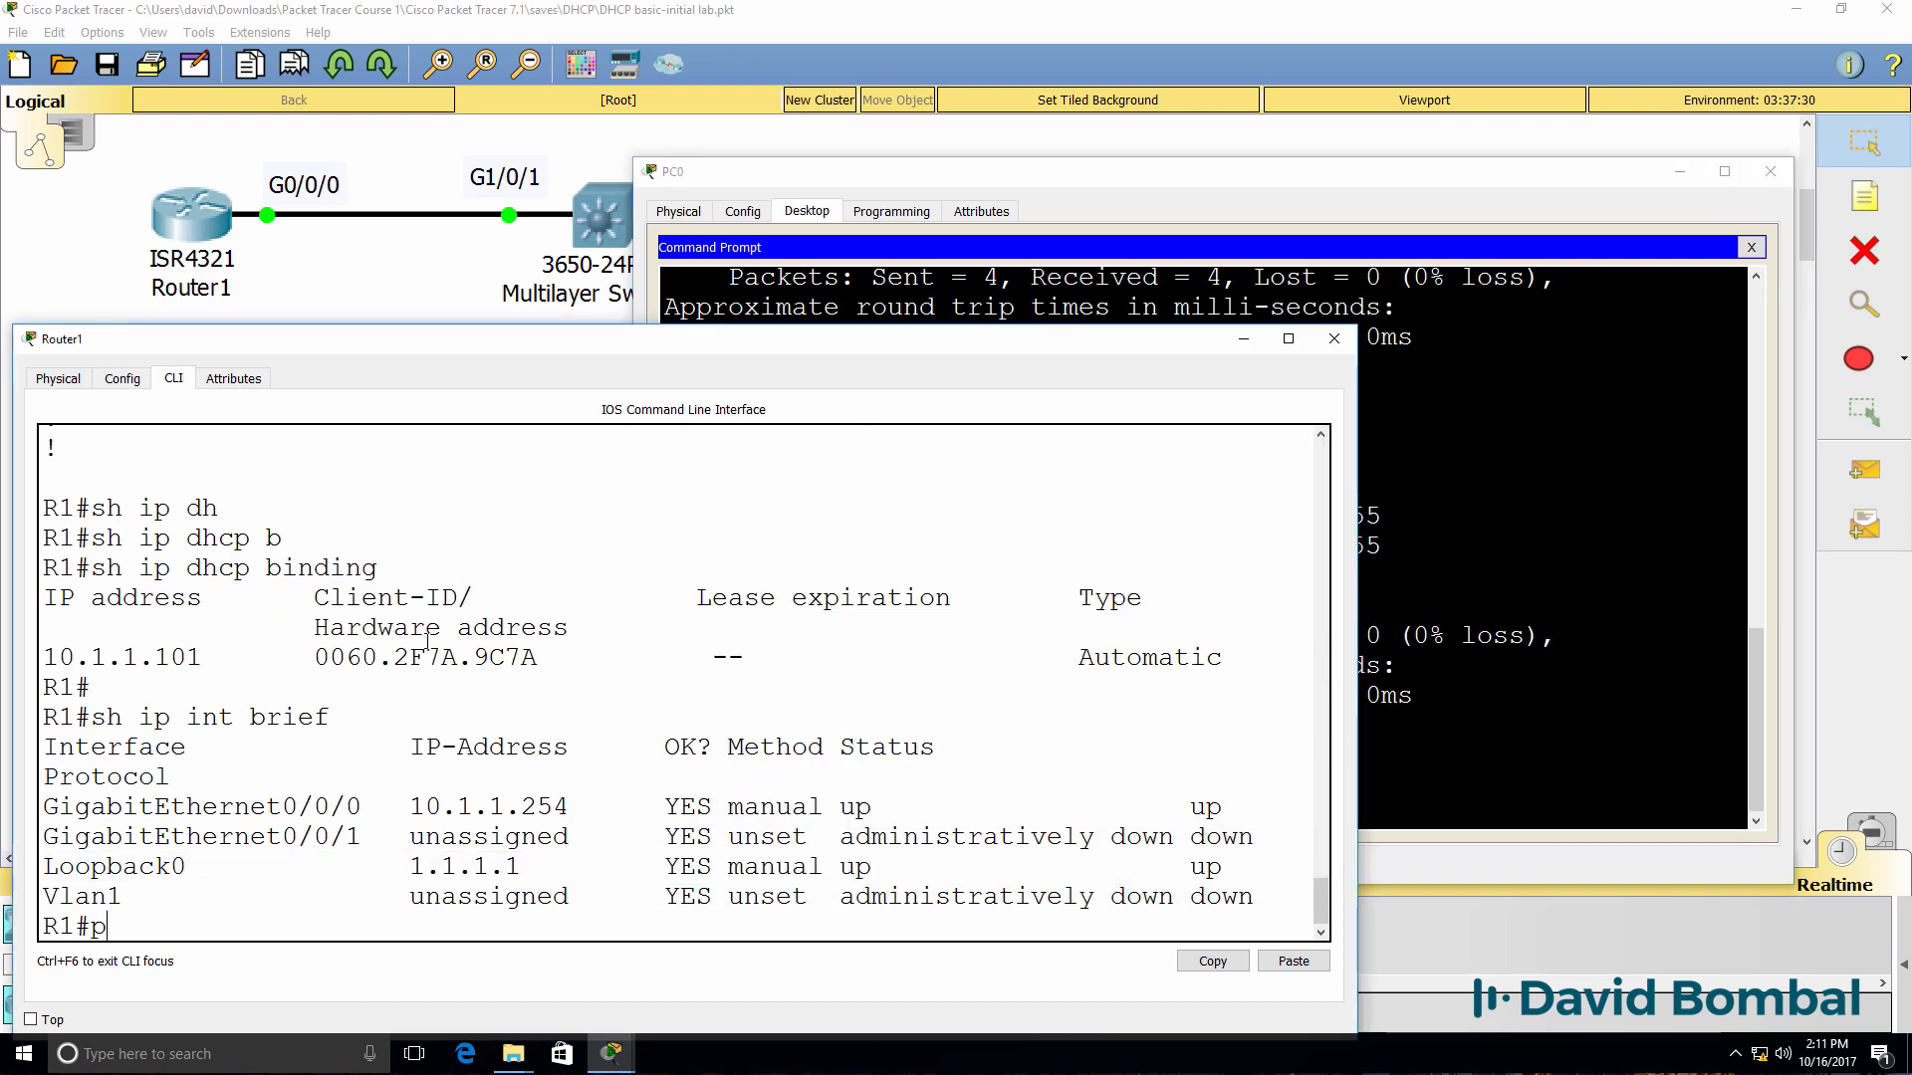
{"action": "type", "text": "ing 10.1.1.101"}
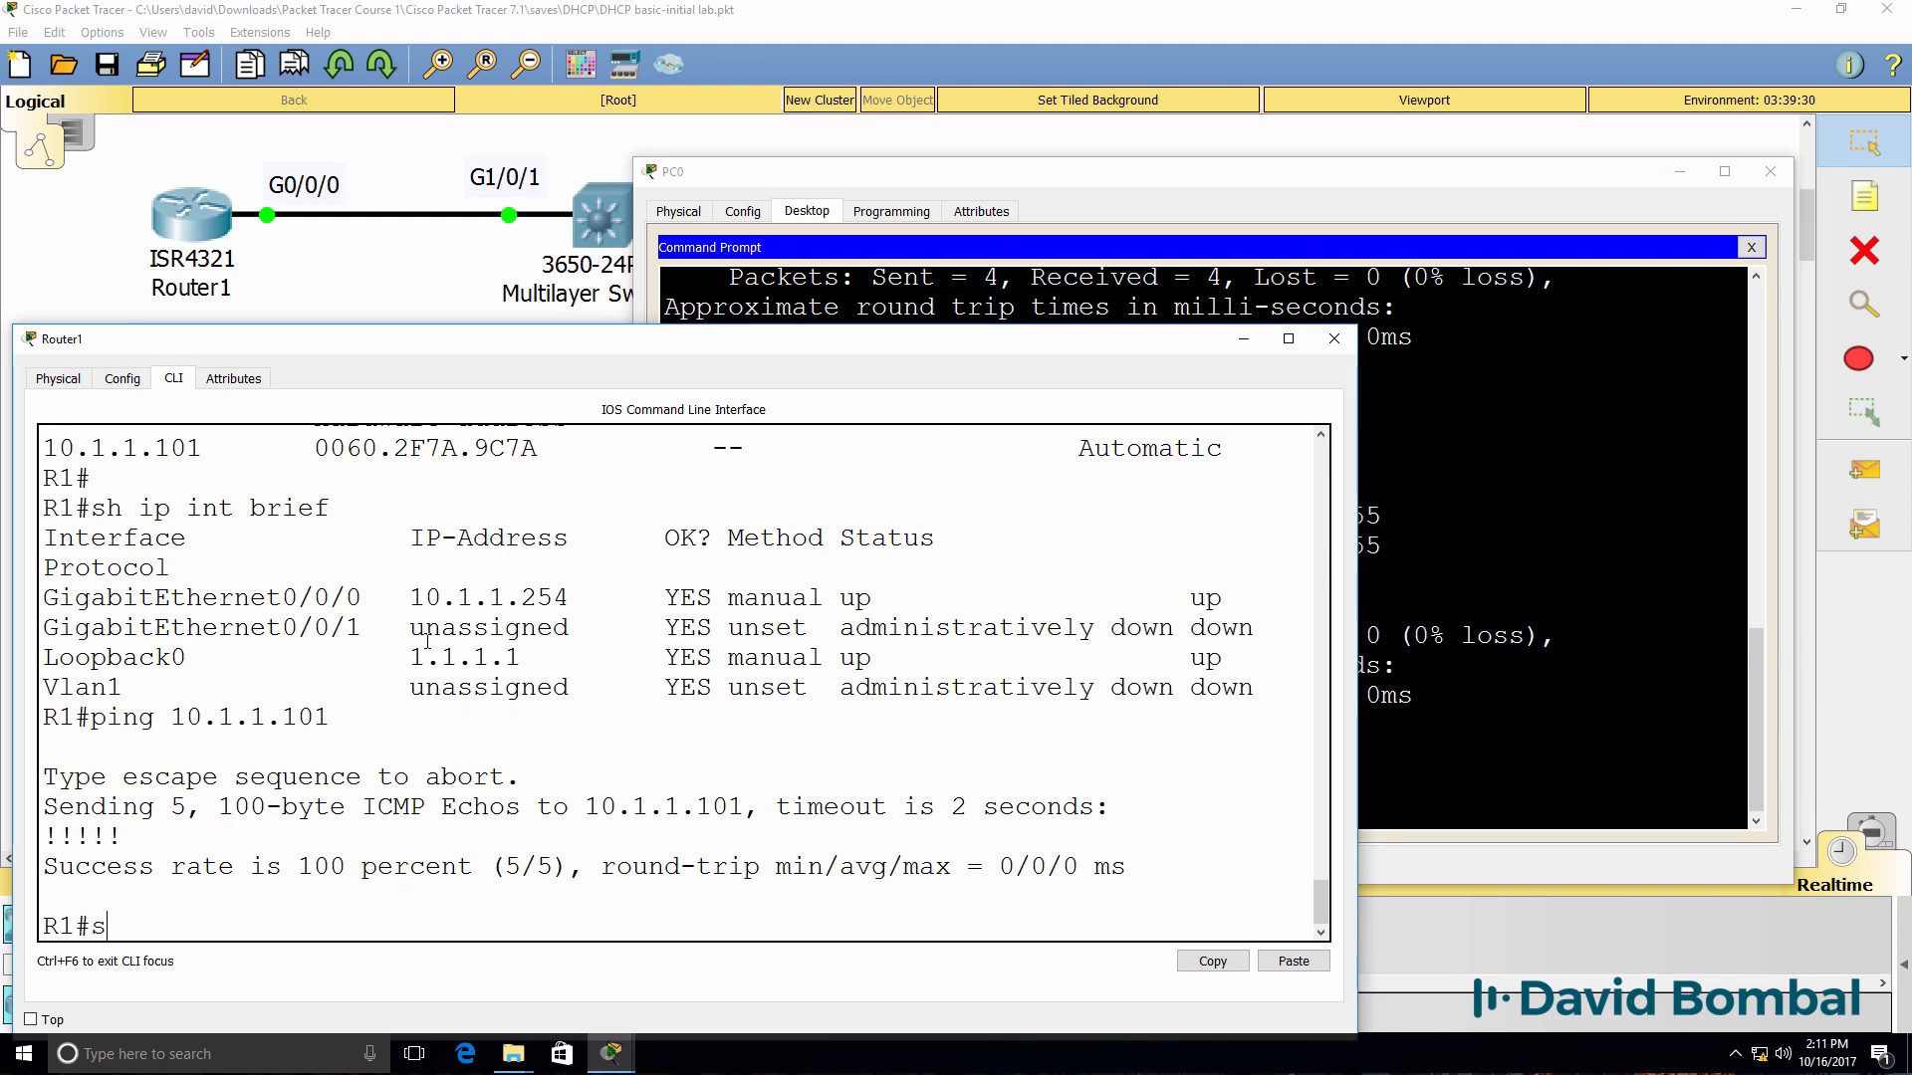
{"action": "type", "text": "sh ip dhcp binding"}
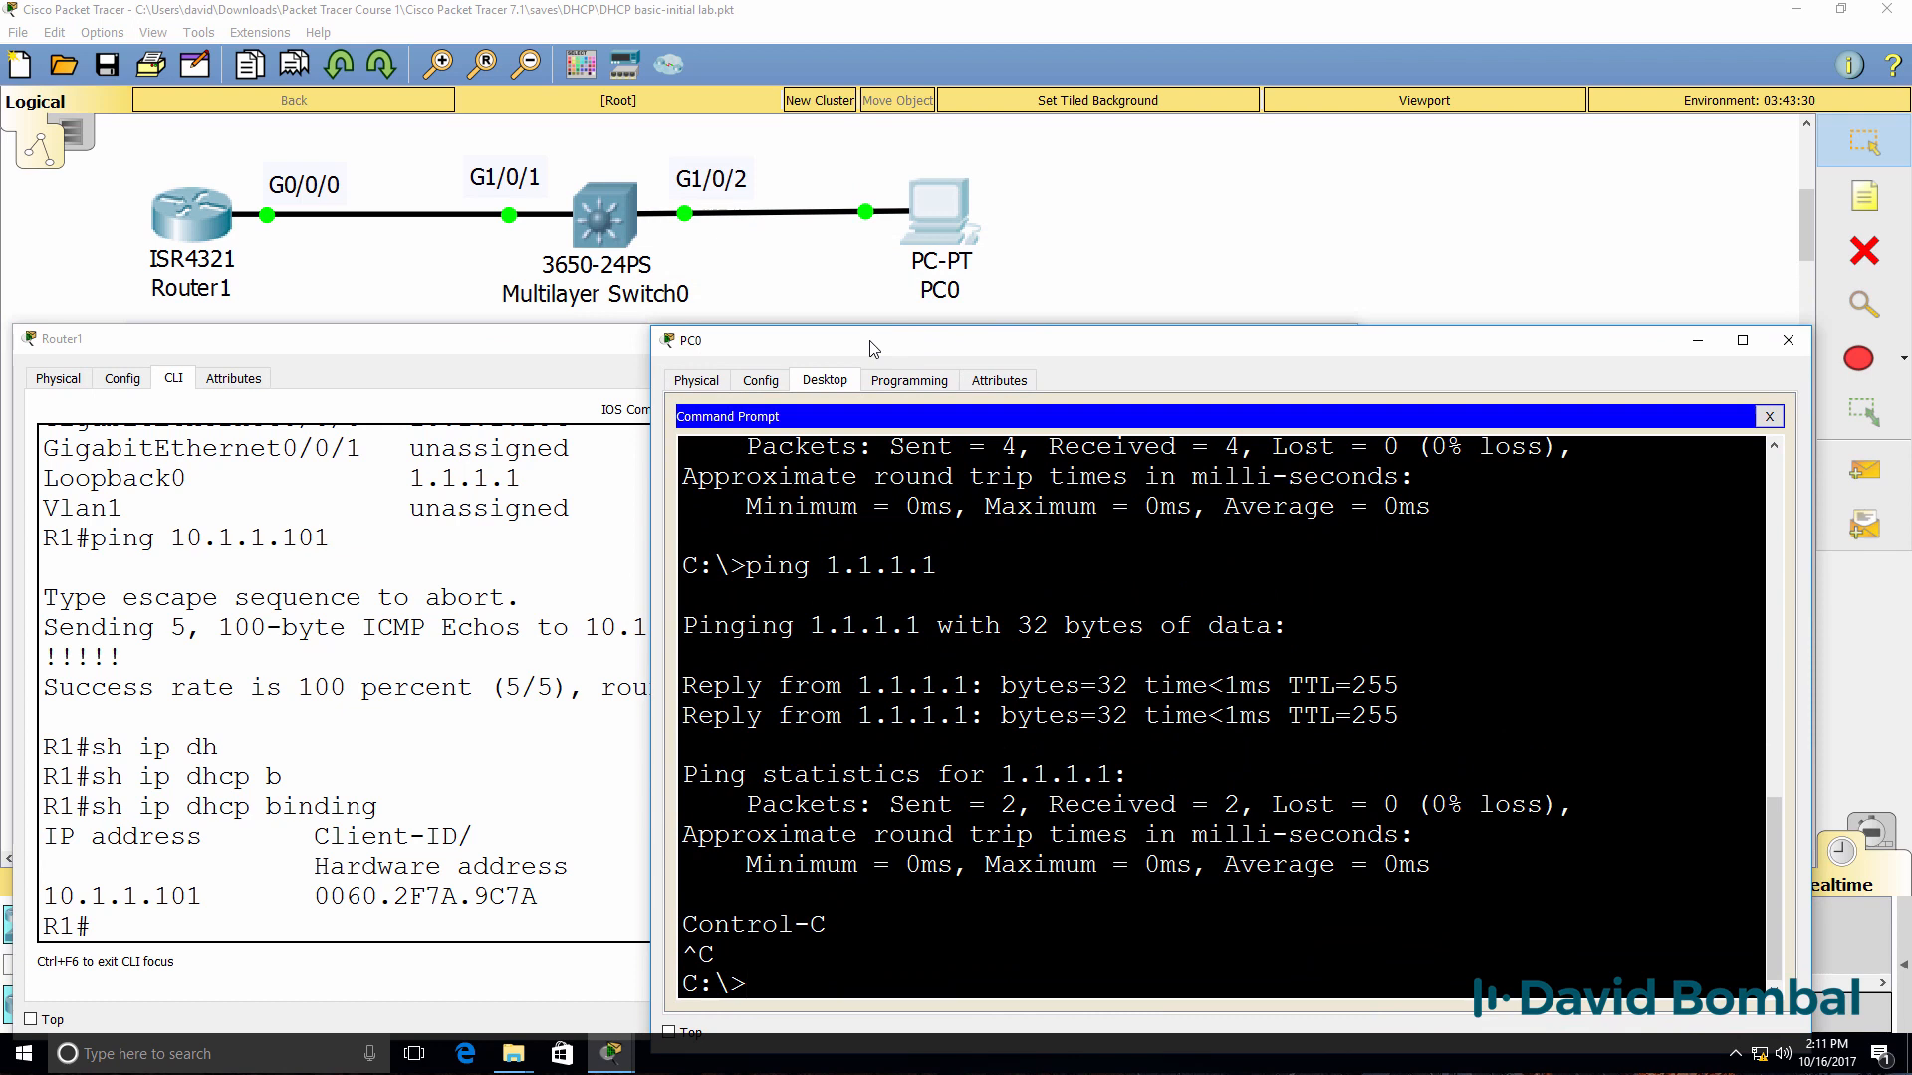
{"action": "mouse_move", "coordinate": [933, 276]}
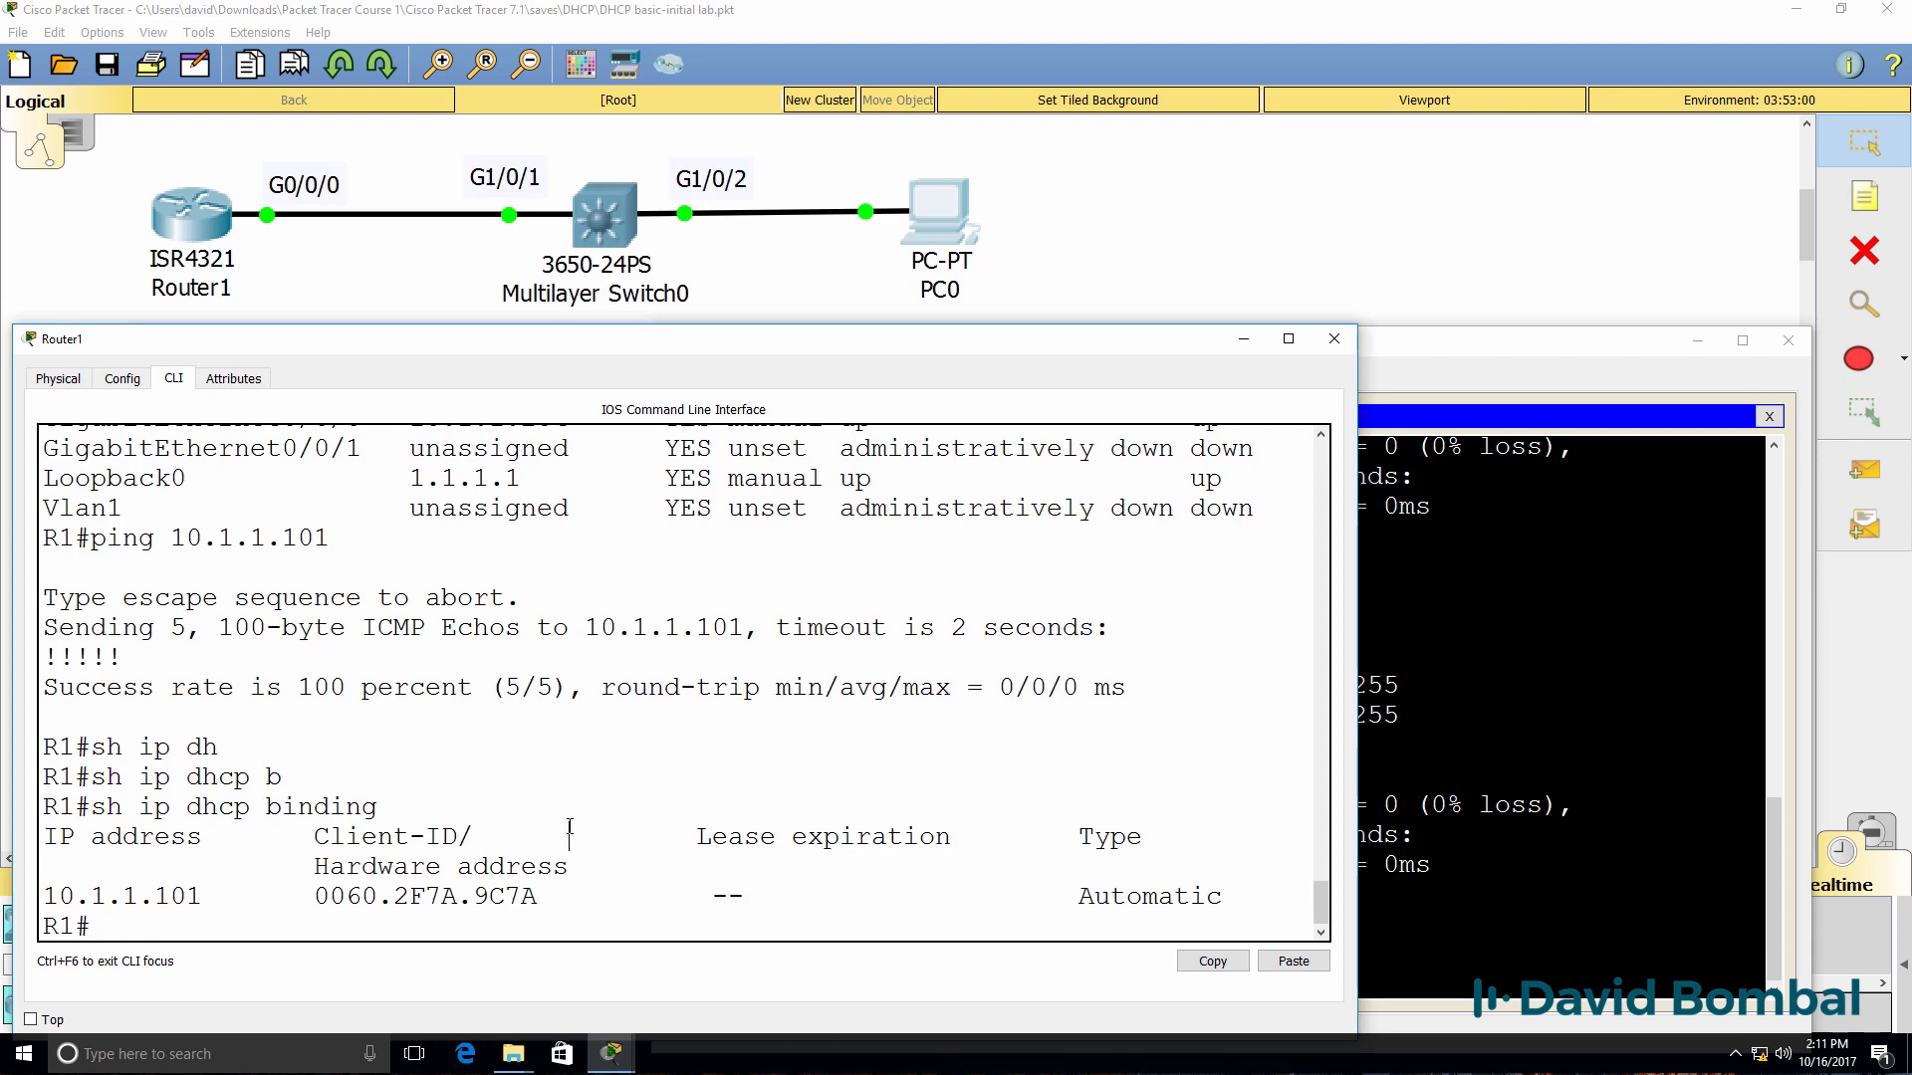
- Save Router1's running configuration to startup with 'wr'
{"action": "type", "text": "wr"}
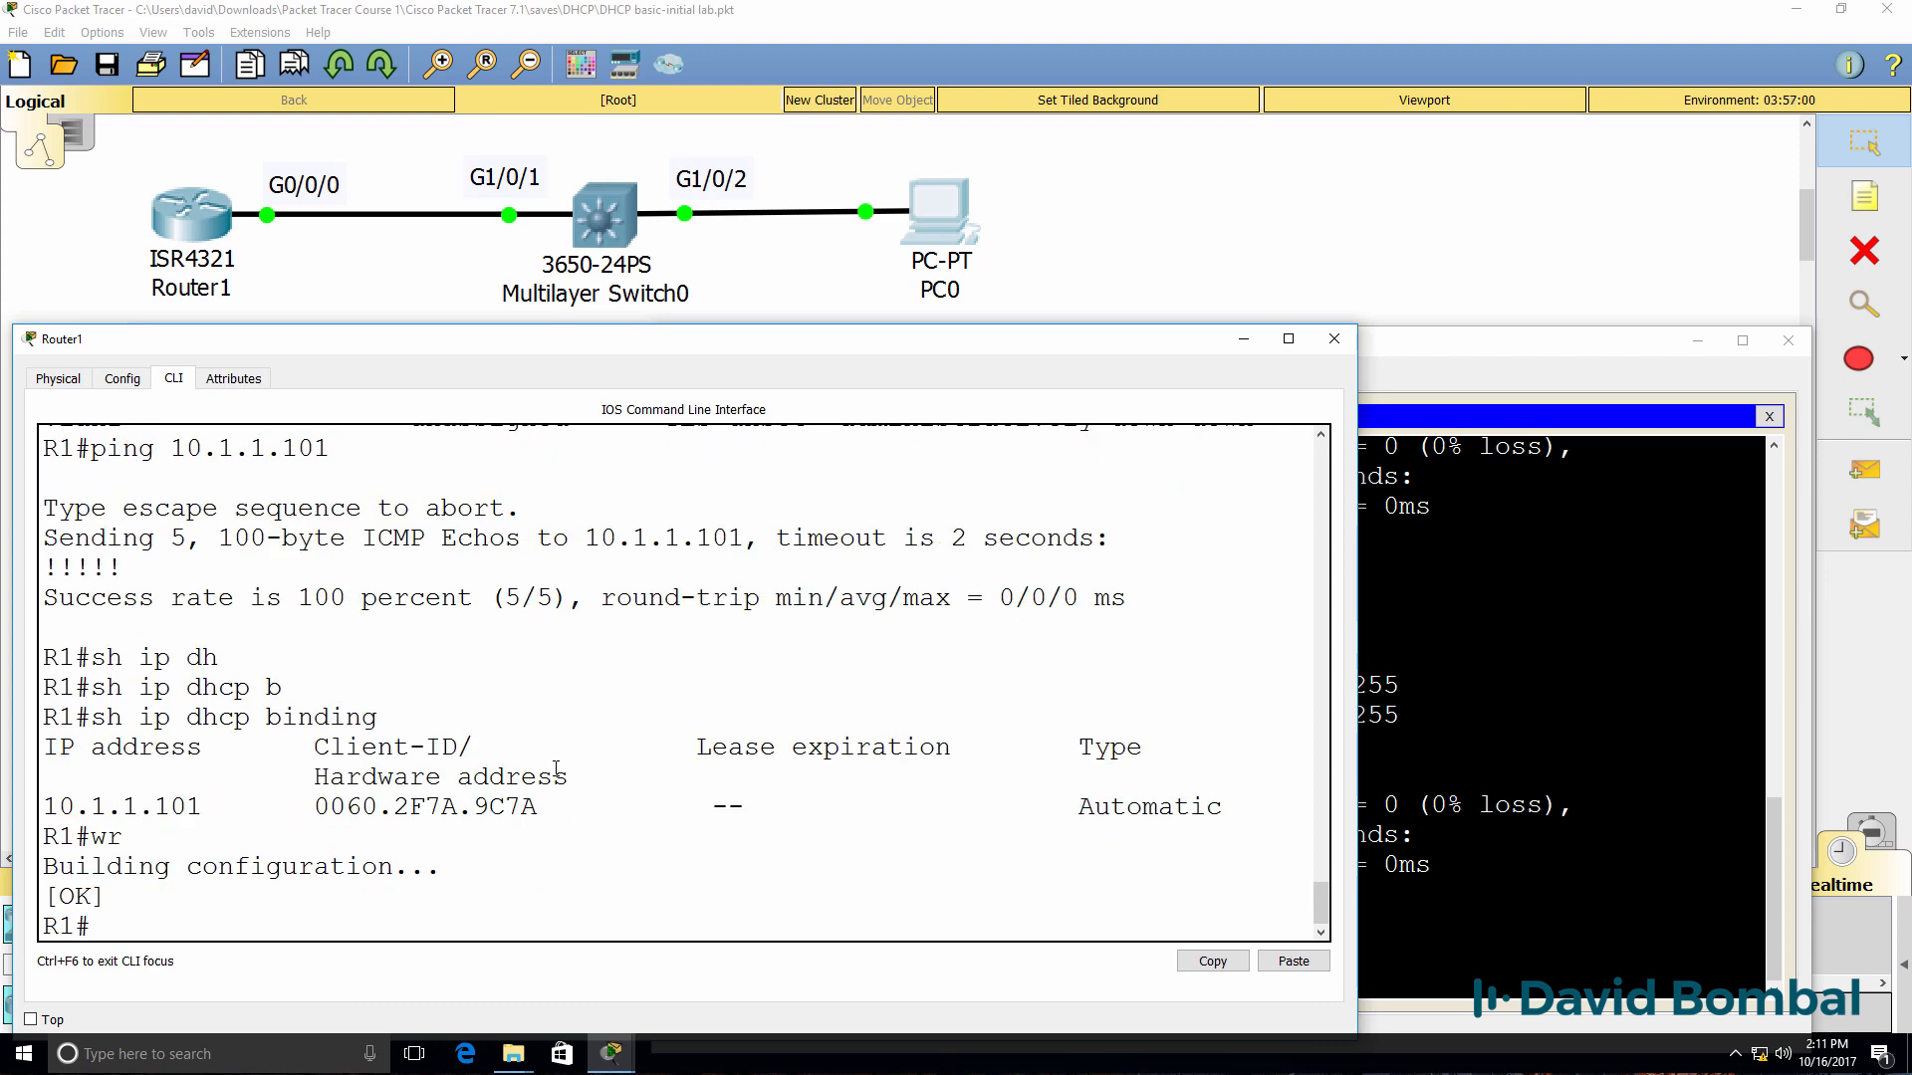